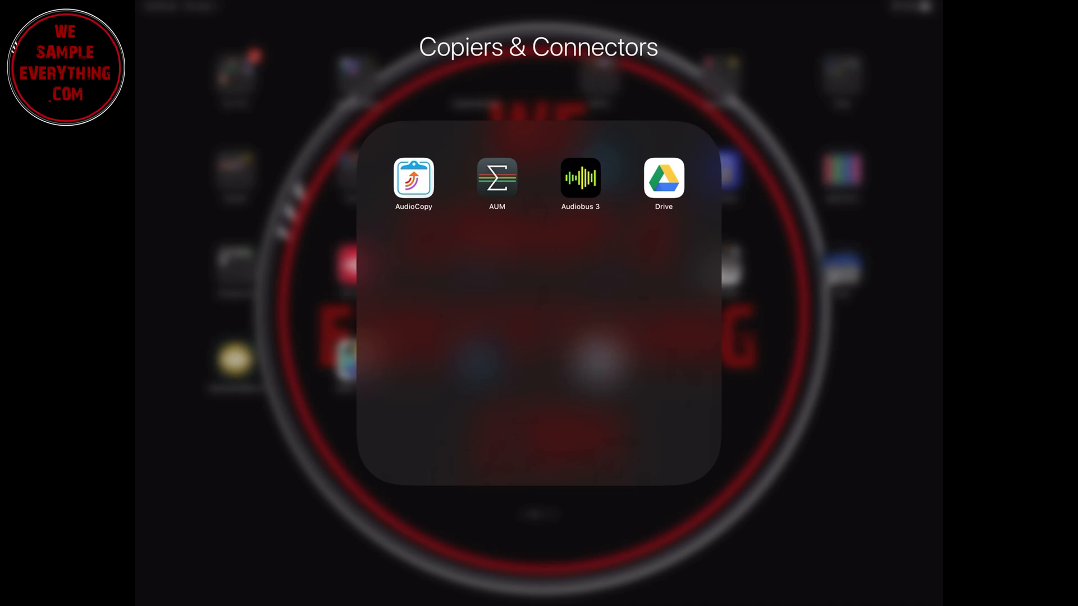
# From AudioCopy, copy the AME_BangkitA02_Snr snare via Open With into BeatMaker 3.
pyautogui.click(413, 178)
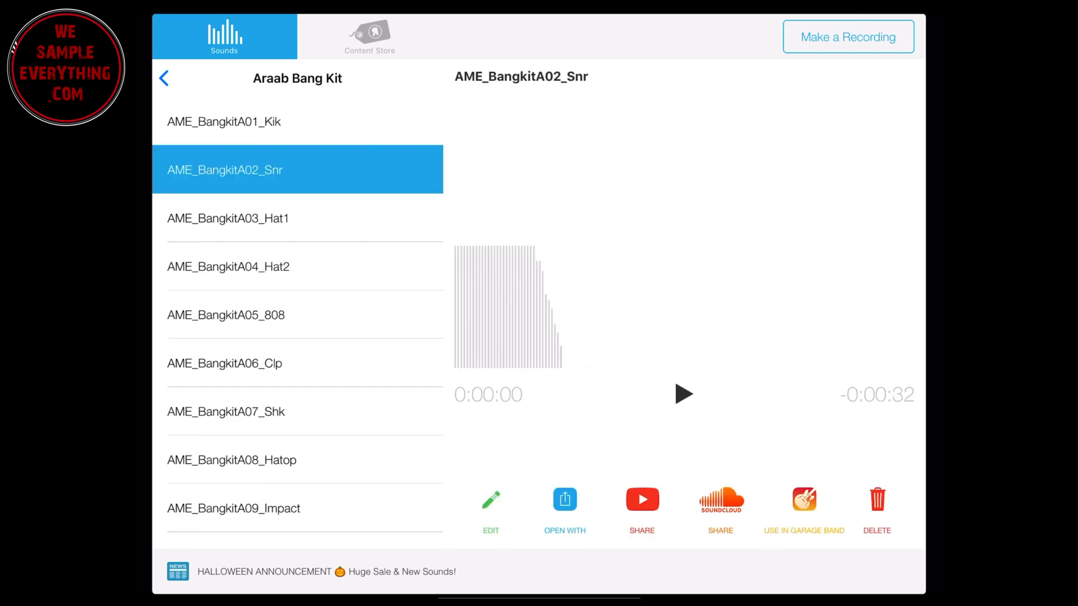
pyautogui.click(564, 498)
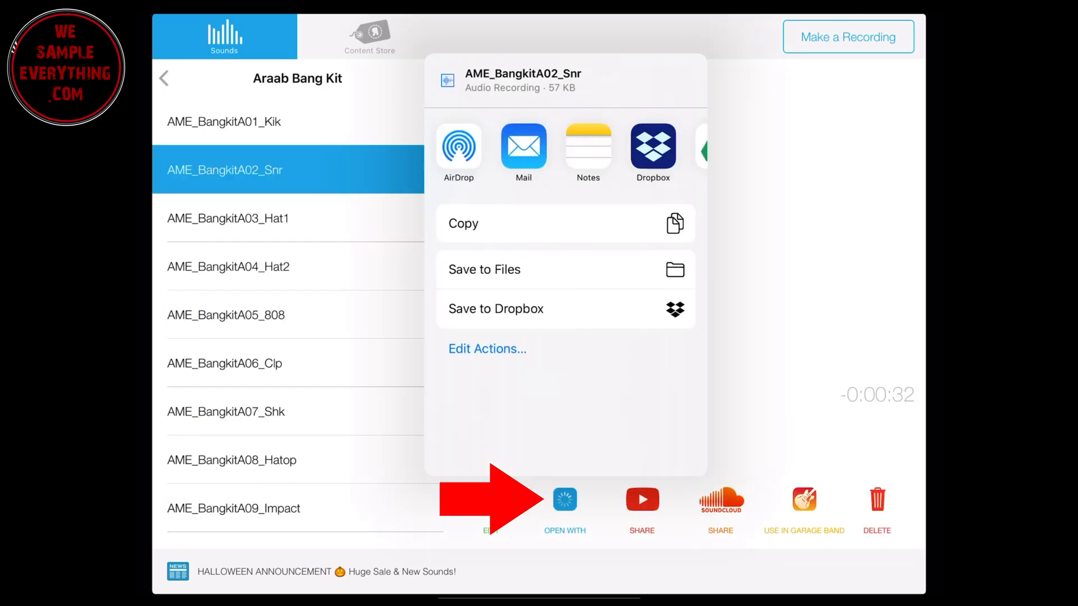
pyautogui.hscroll(-3)
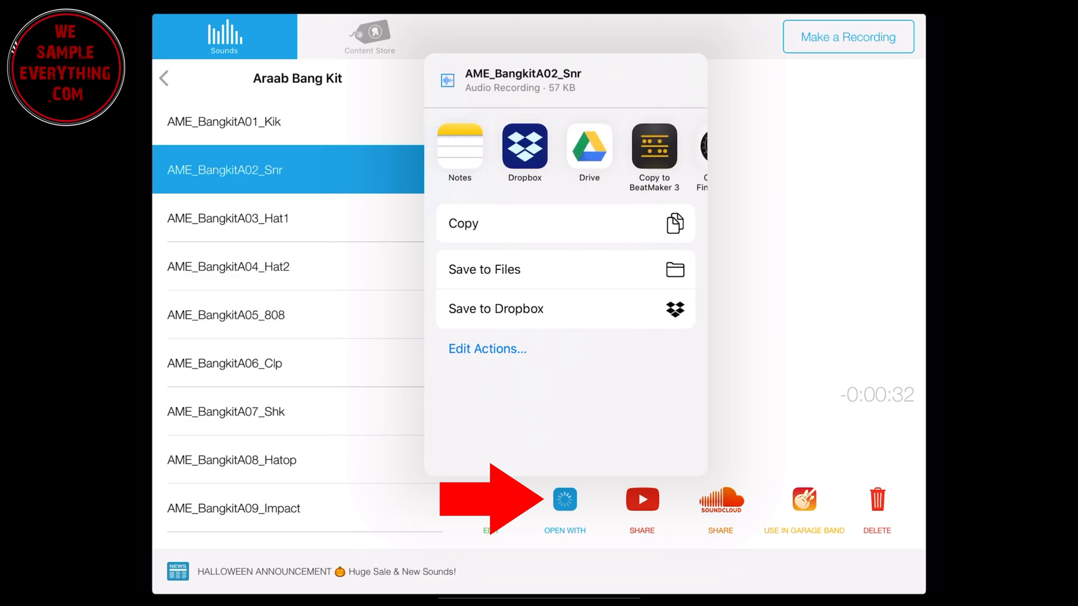
pyautogui.click(653, 146)
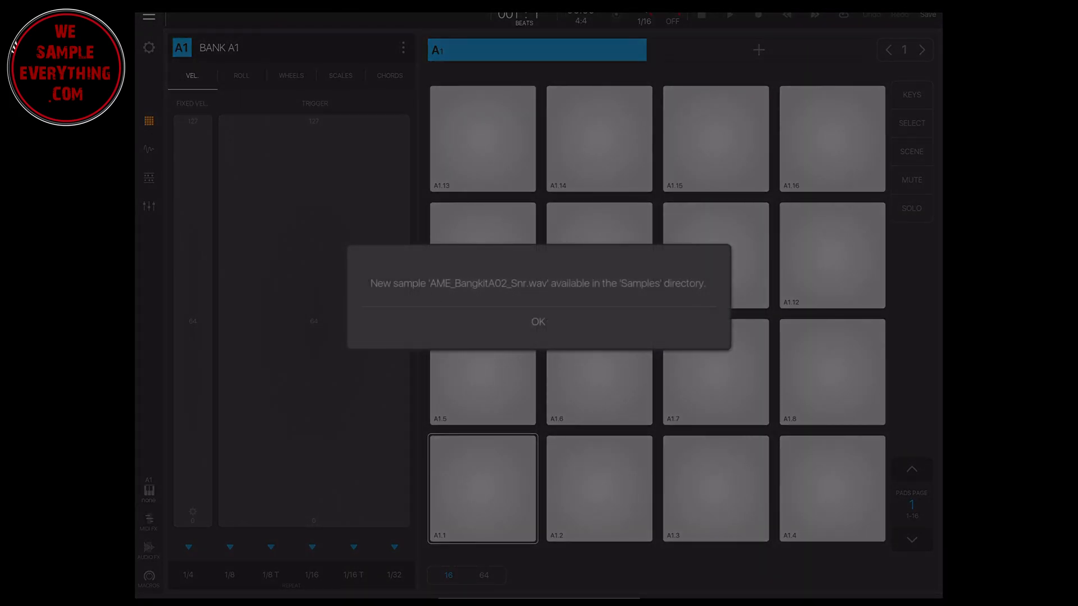
# Dismiss the new-sample notice and load AME_BangkitA02_Snr.wav onto pad A1.1.
pyautogui.click(537, 322)
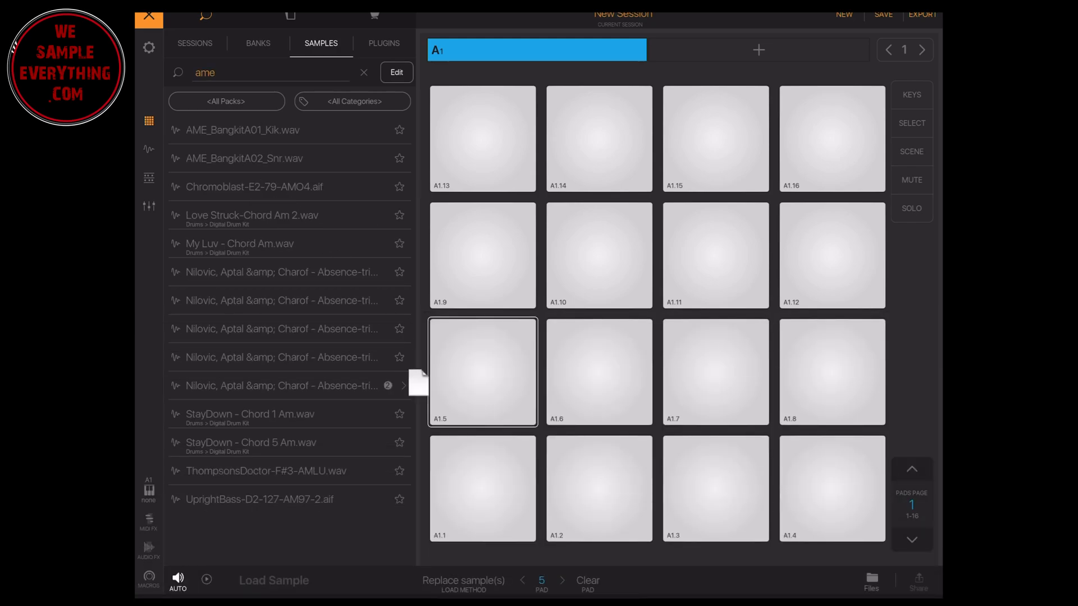
pyautogui.click(481, 488)
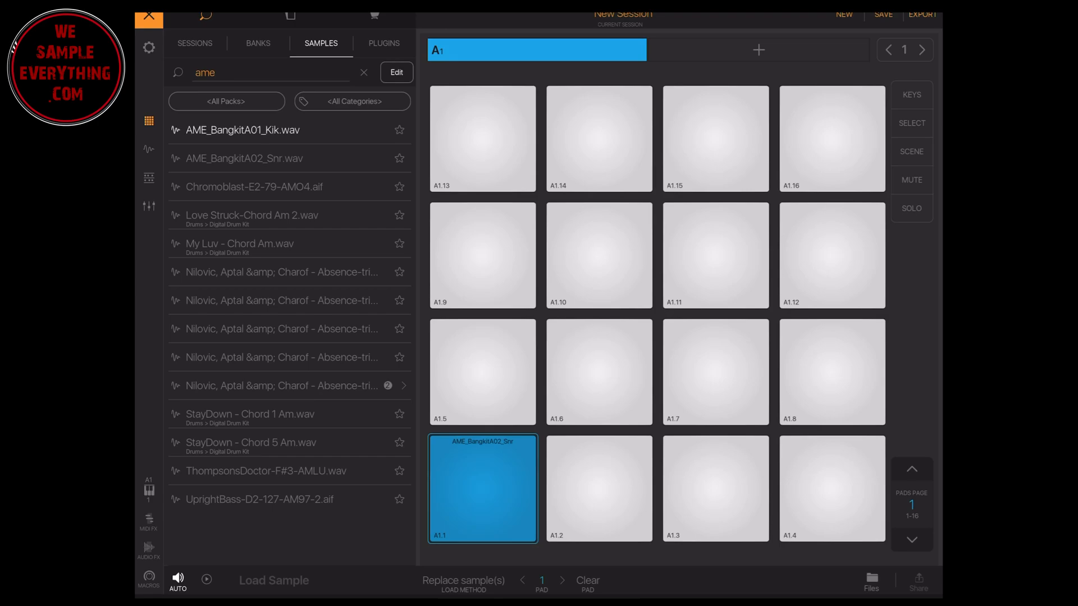
pyautogui.click(598, 488)
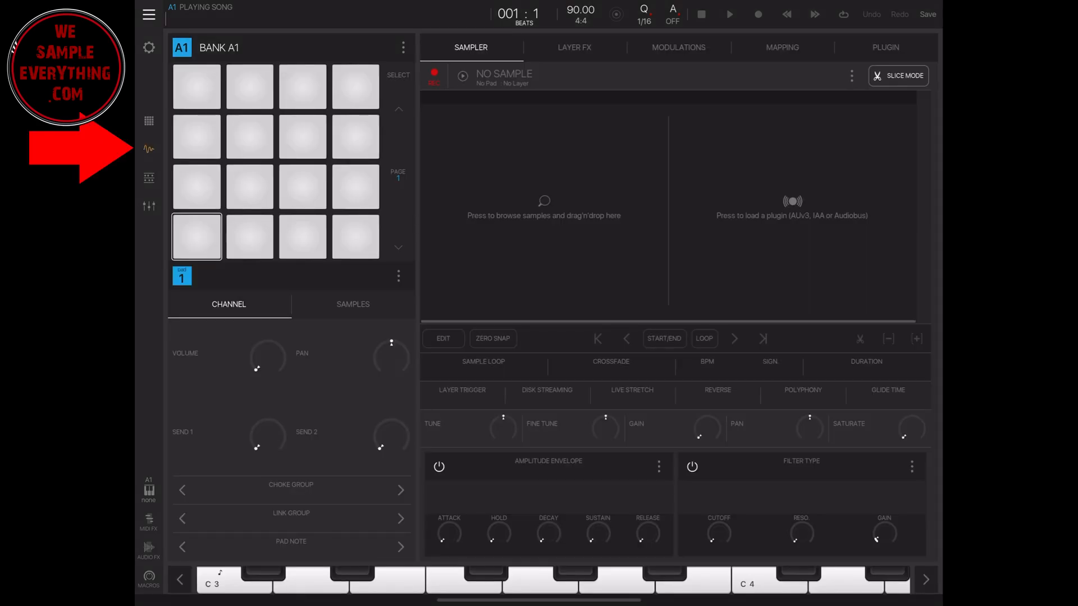
# Load iMPCPro 2 from the Inter-App Audio plugin list as pad 1's instrument.
pyautogui.click(885, 46)
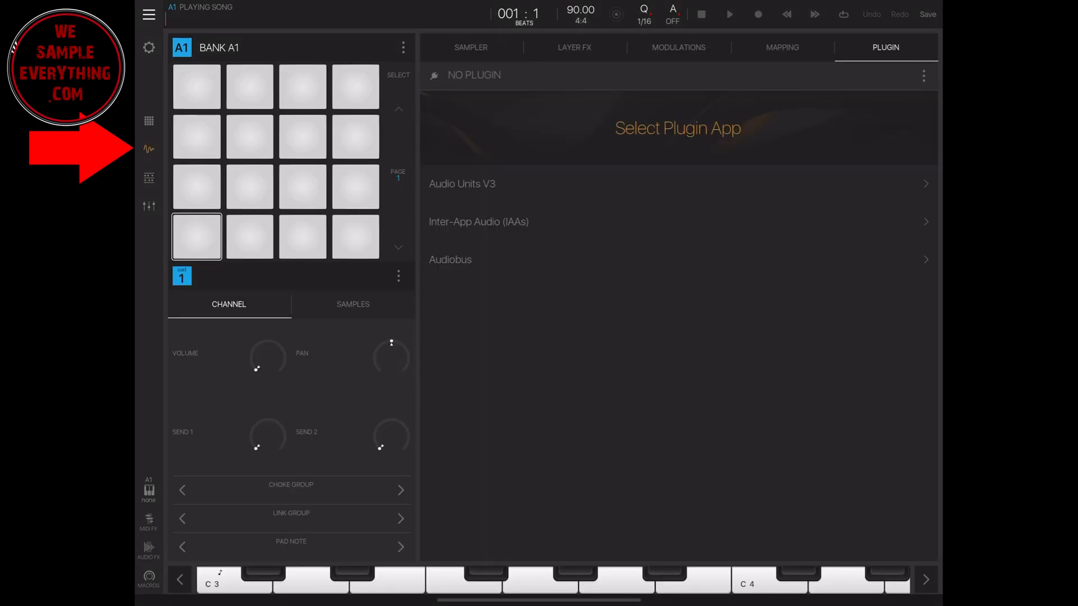
pyautogui.click(479, 221)
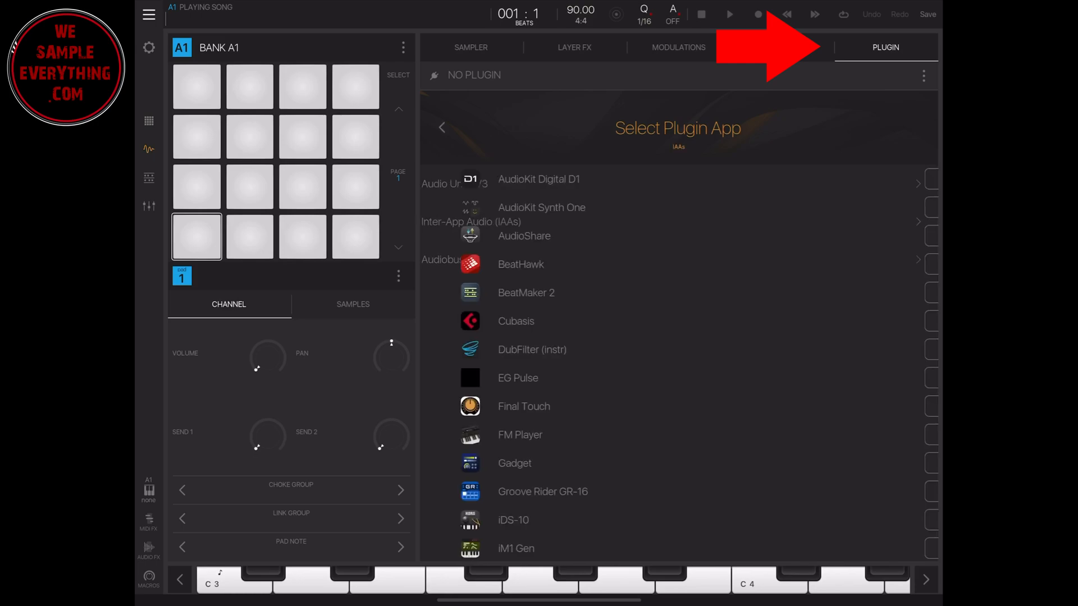
pyautogui.scroll(-3)
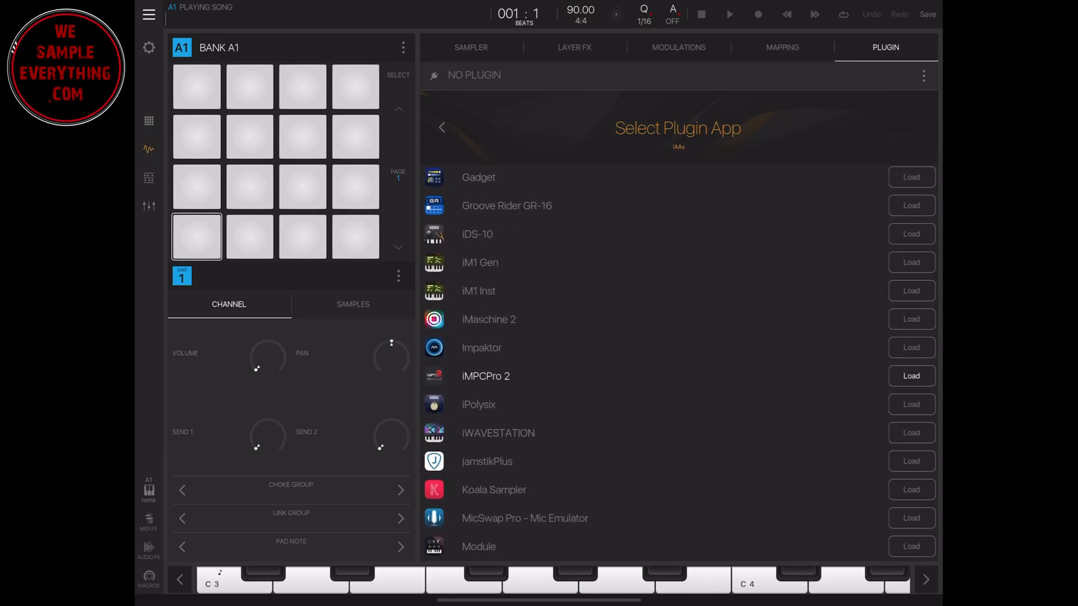
pyautogui.click(911, 376)
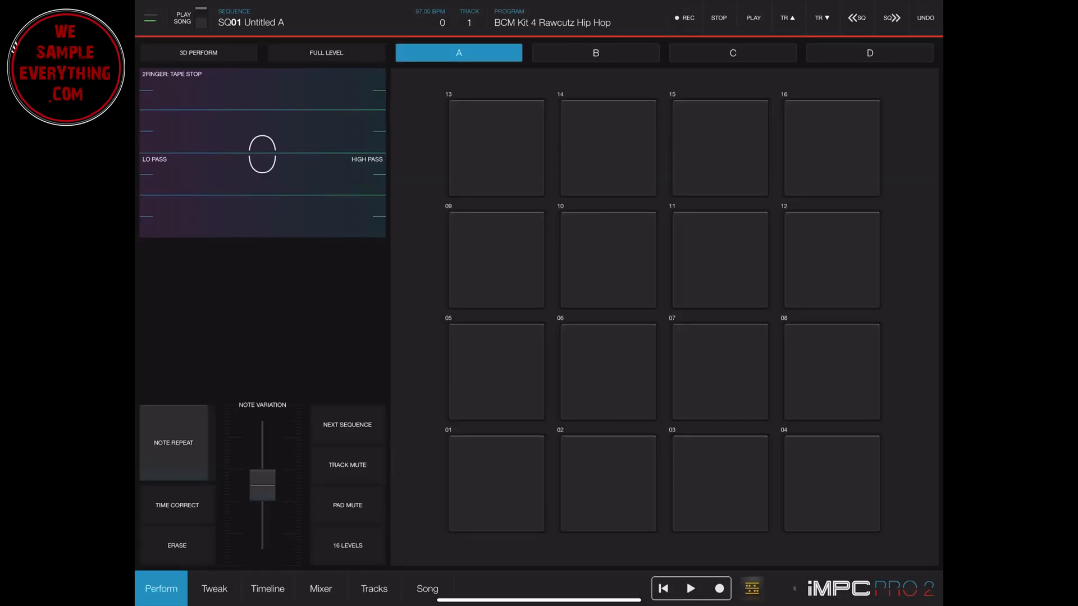
# Enable Full Level and paste the AraabMuzik Araab Slam Kit onto pads A01–A16 via AudioPaste.
pyautogui.click(326, 52)
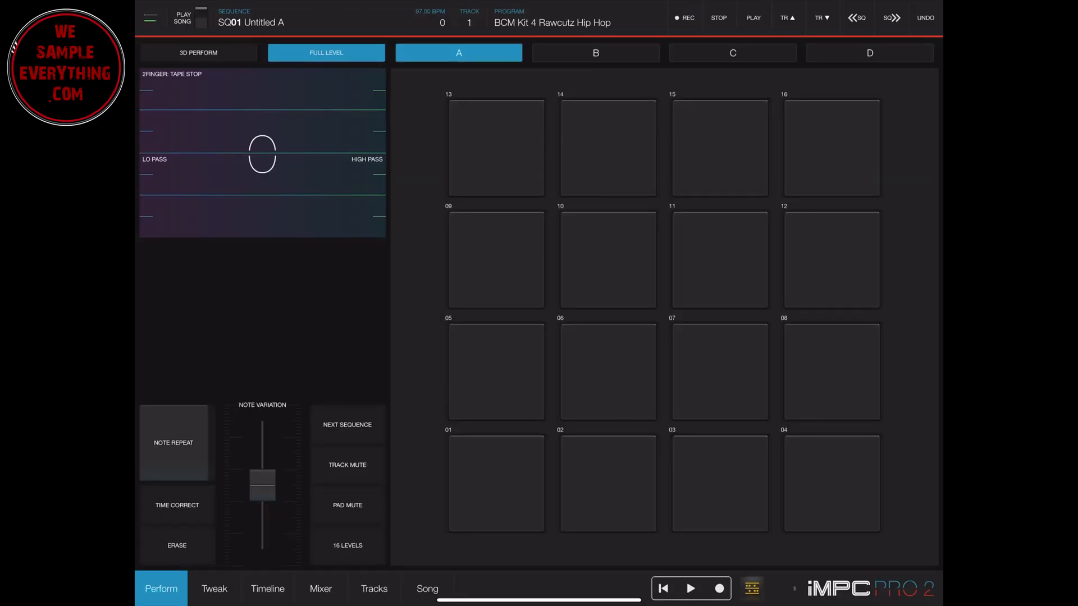
pyautogui.click(214, 588)
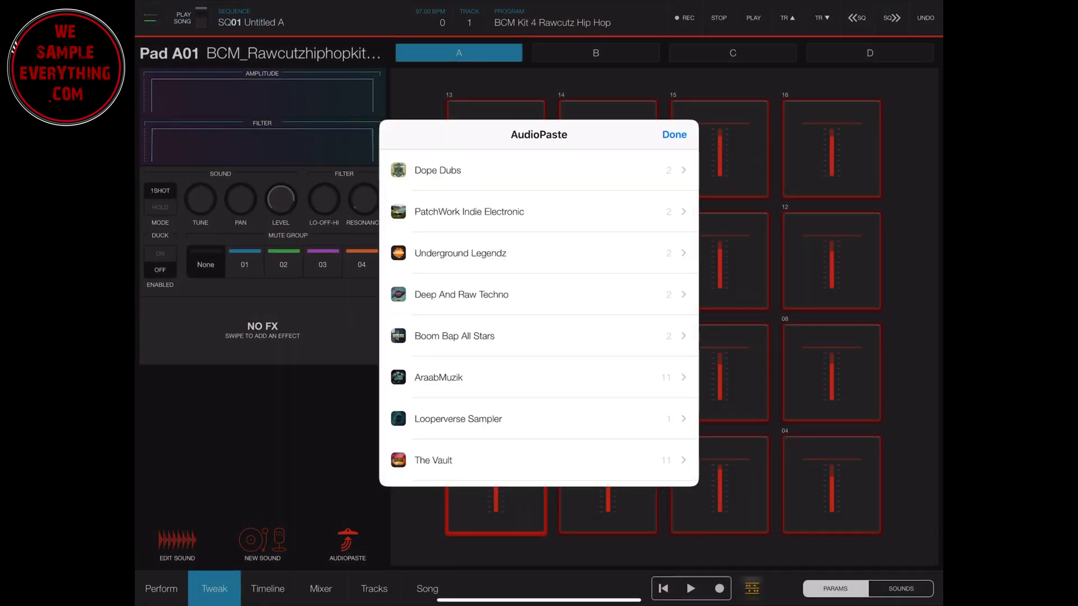
pyautogui.click(438, 377)
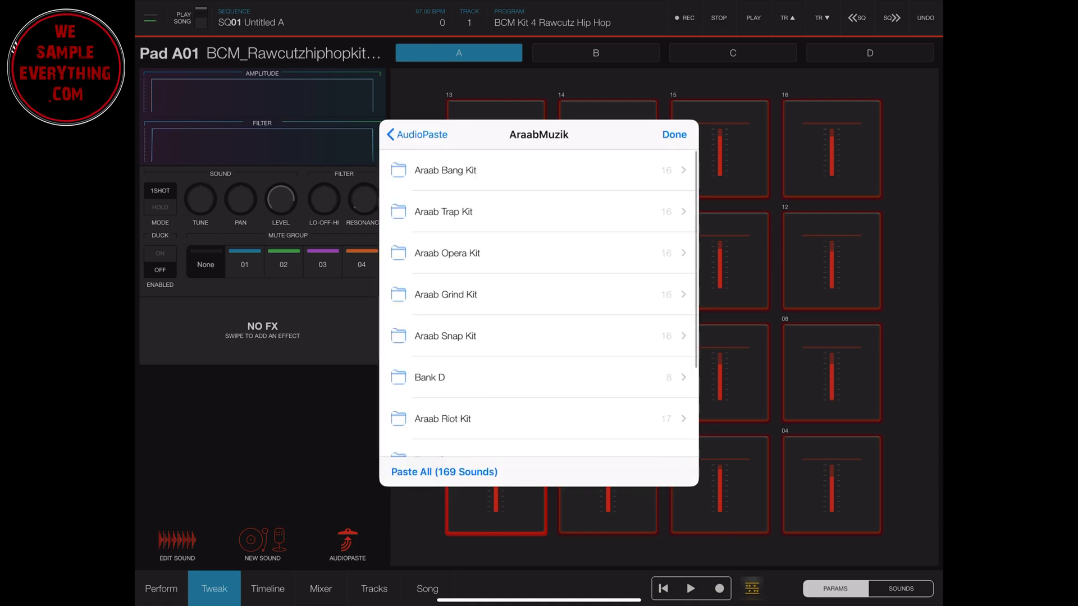
pyautogui.scroll(-3)
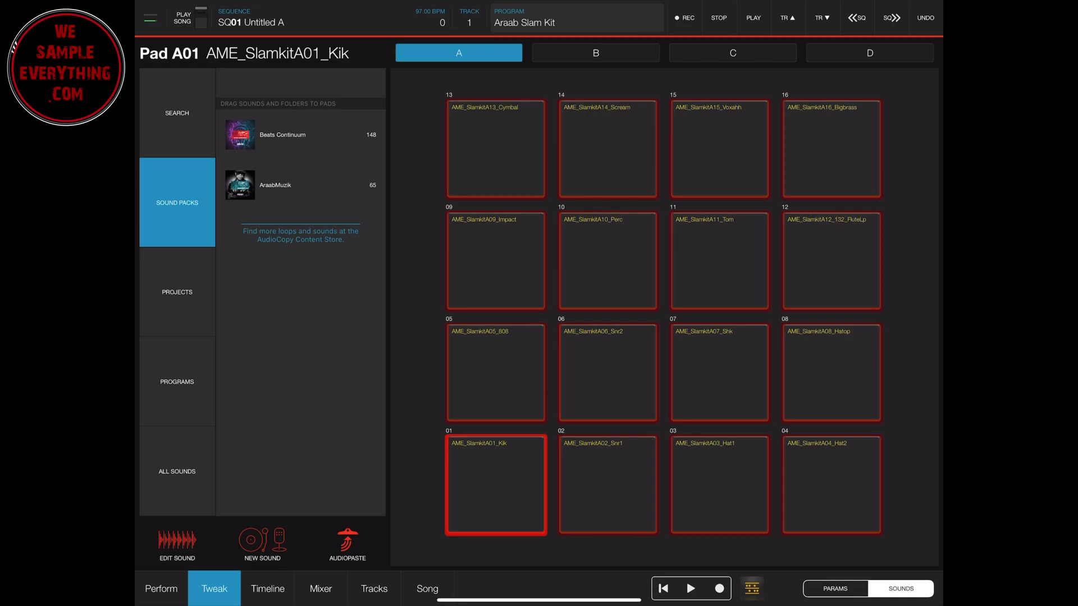
# Audition the Snr2 pad 06 and flute loop pad 12, then return to the host's plugin keyboard.
pyautogui.click(607, 373)
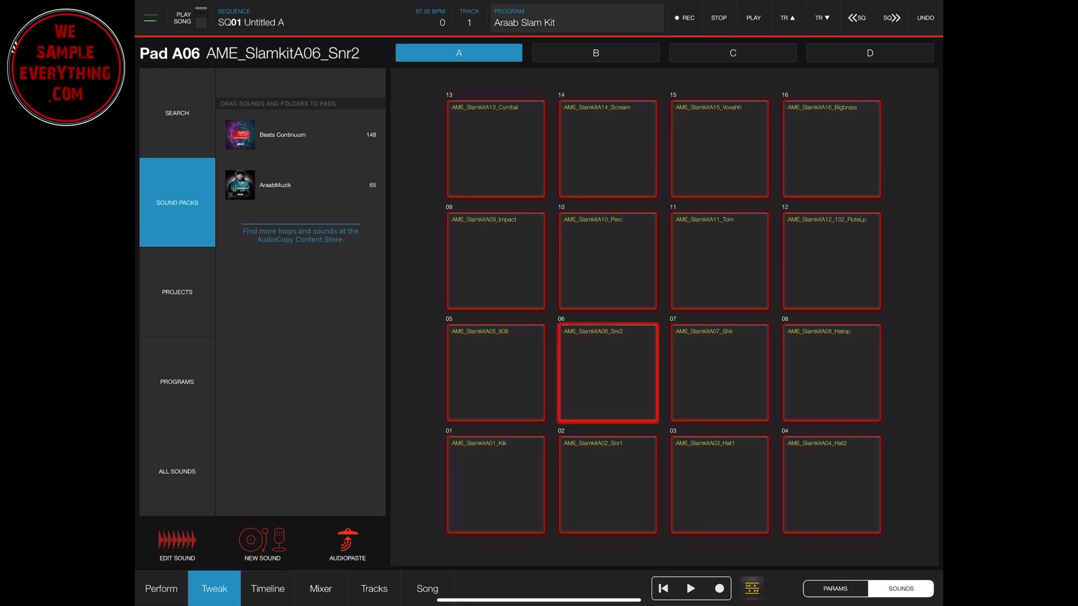
pyautogui.click(830, 260)
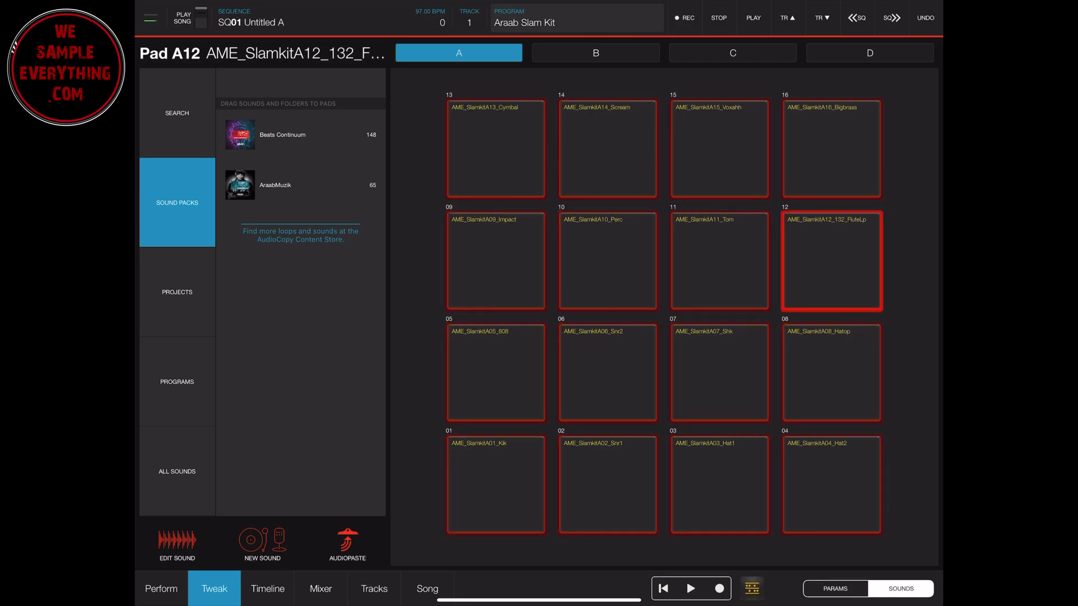
pyautogui.click(830, 150)
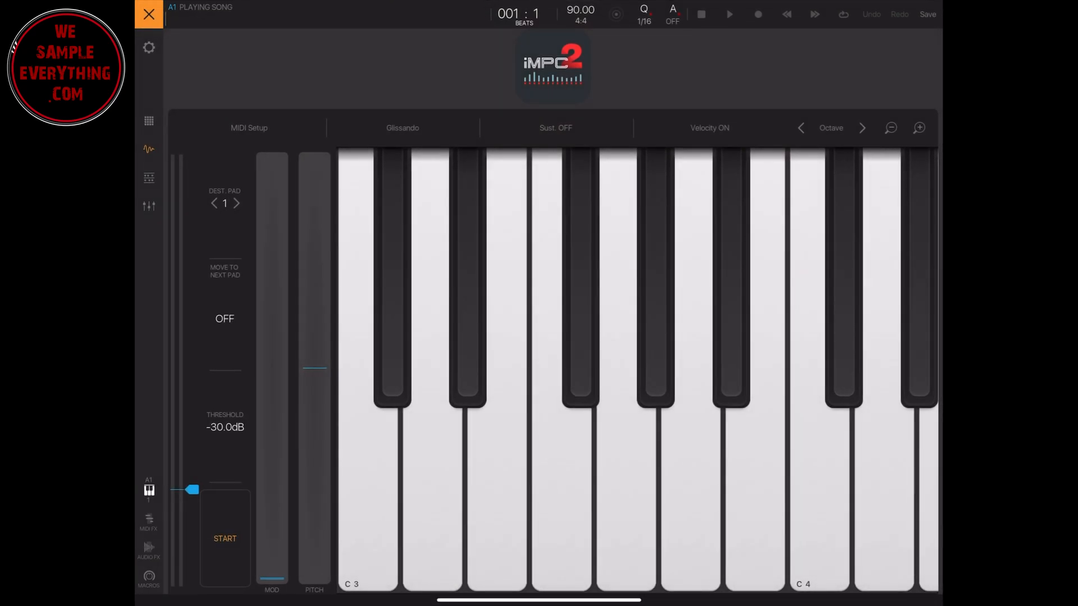
# Start recording the plugin output into pad 1 and switch to iMPC Pro 2 to trigger pads.
pyautogui.click(224, 538)
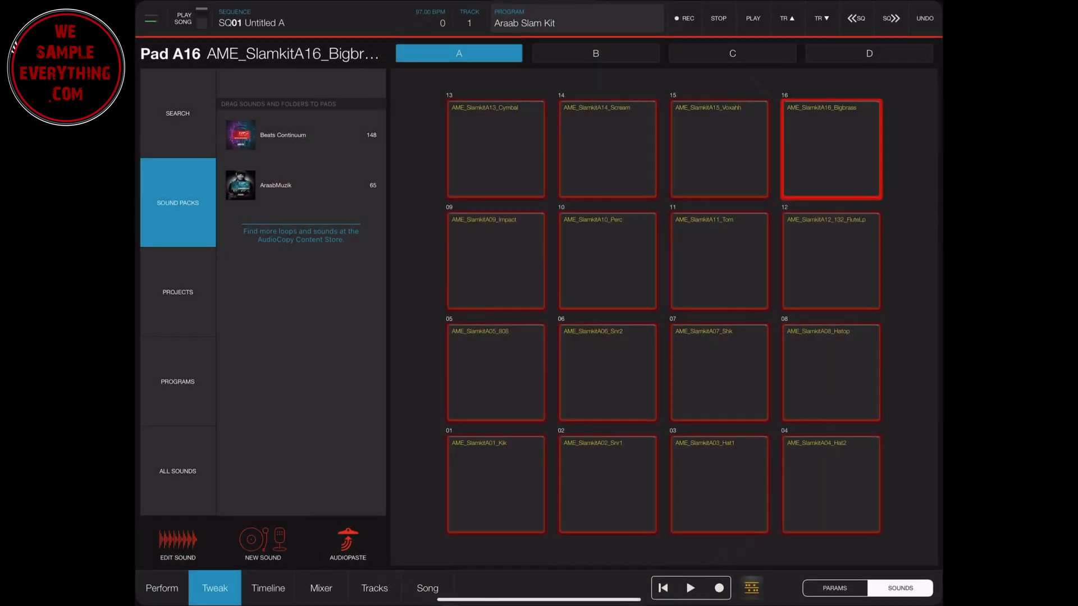
pyautogui.click(161, 588)
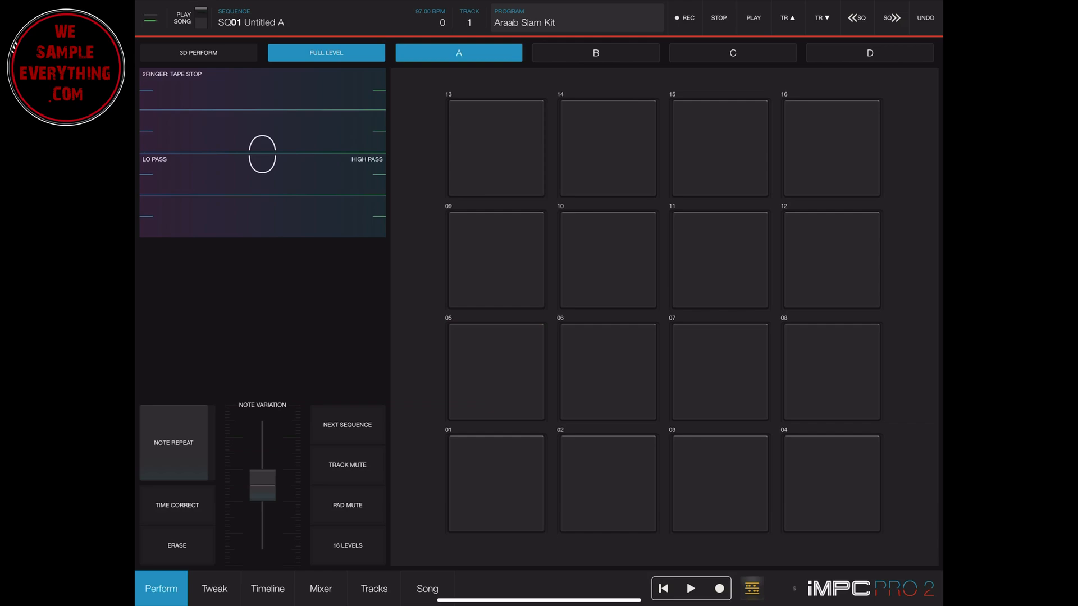
# Play the Slam Kit pads in turn so each hit is captured in the recording.
pyautogui.click(719, 372)
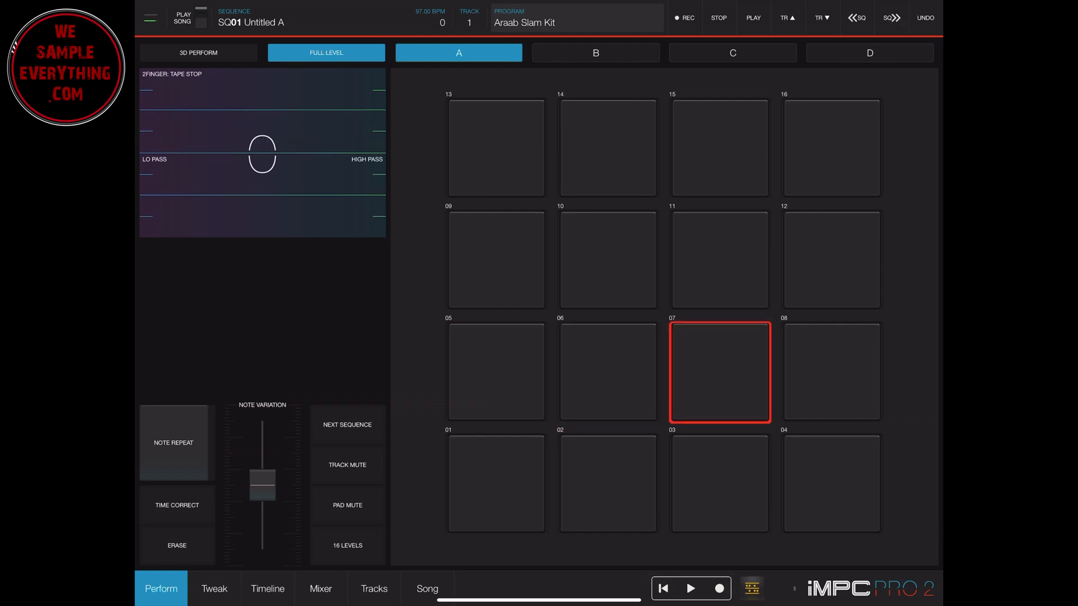
pyautogui.click(719, 371)
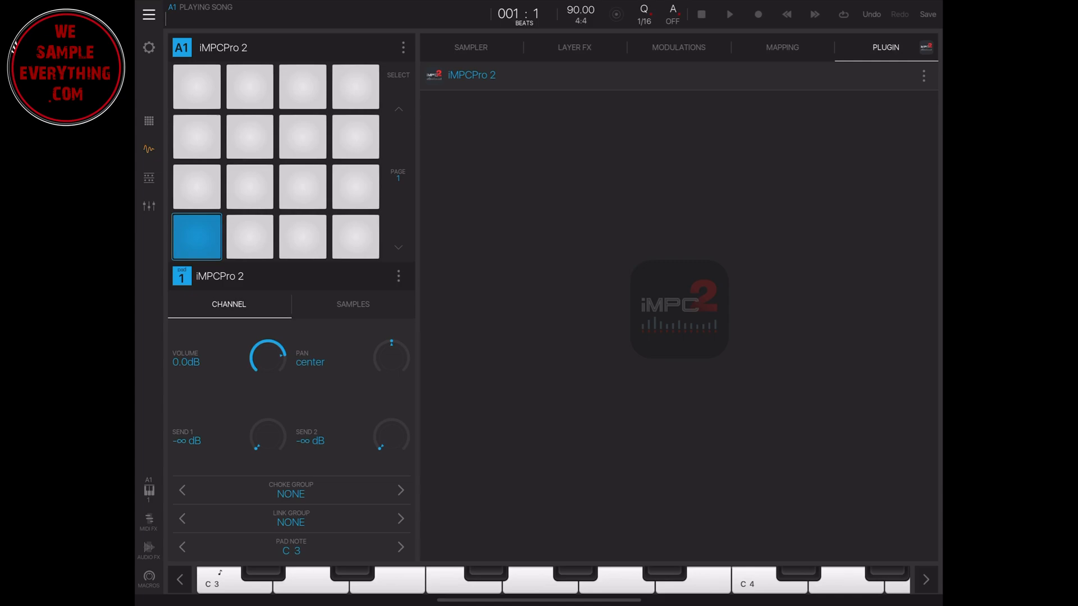
# Auto-slice the recorded iMPC Pro 2 sample with Split set to 15 slices.
pyautogui.click(471, 47)
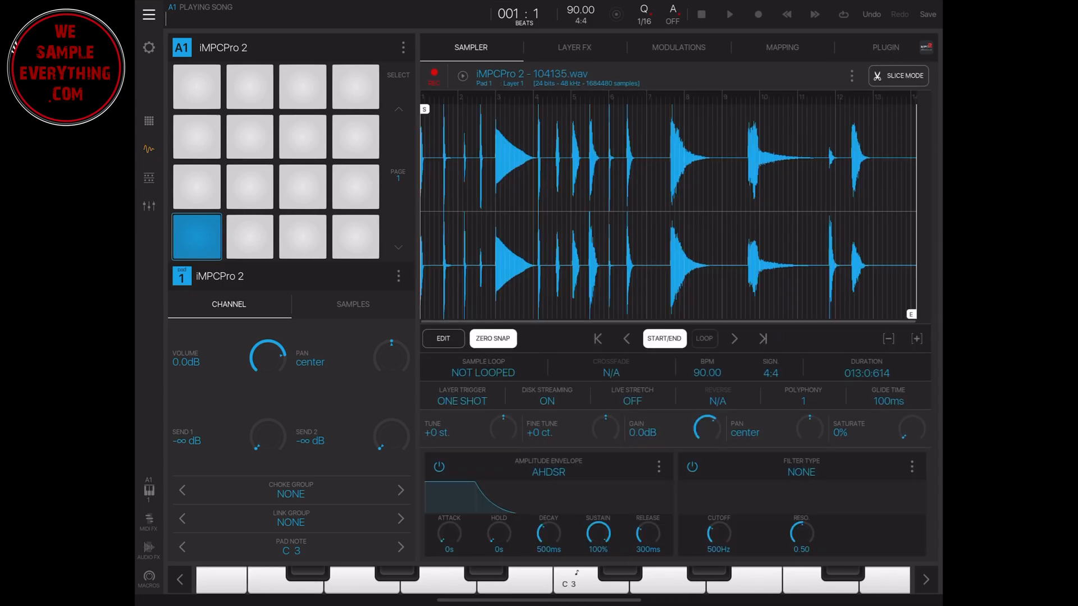
pyautogui.click(903, 76)
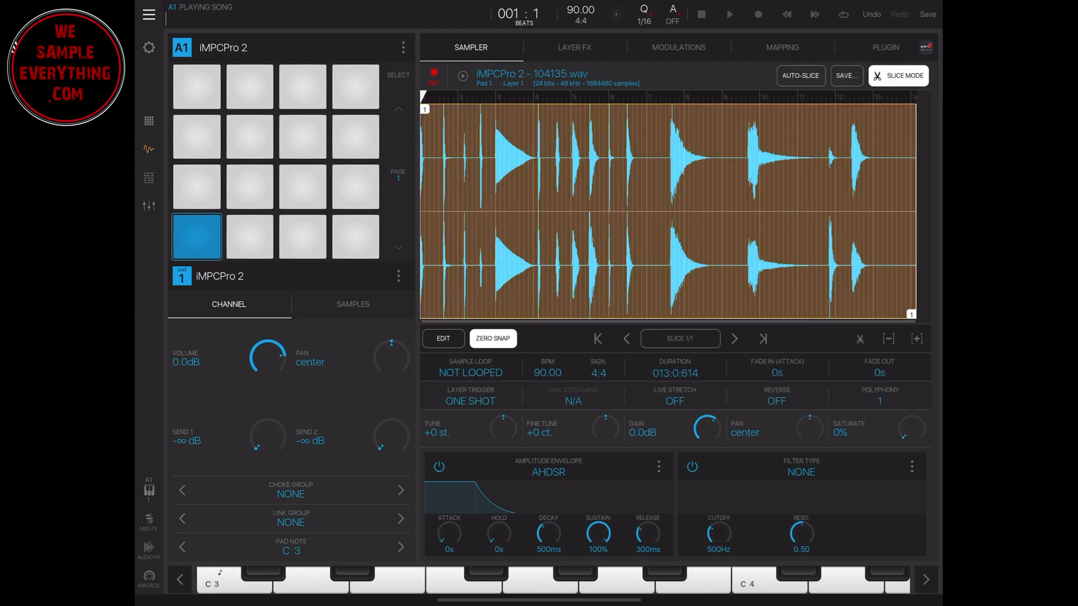
pyautogui.click(799, 76)
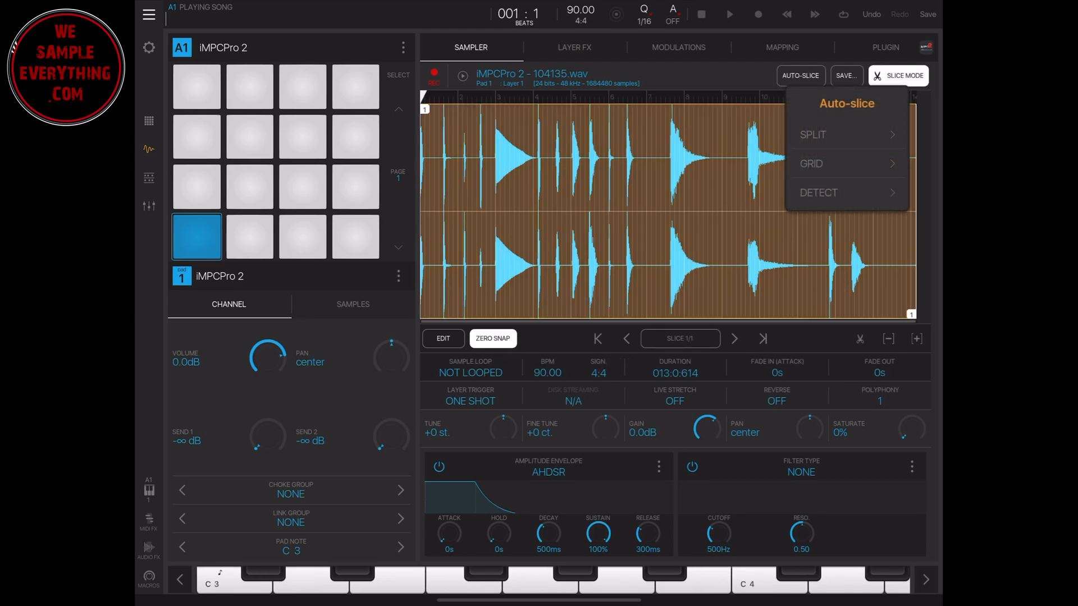
pyautogui.click(819, 192)
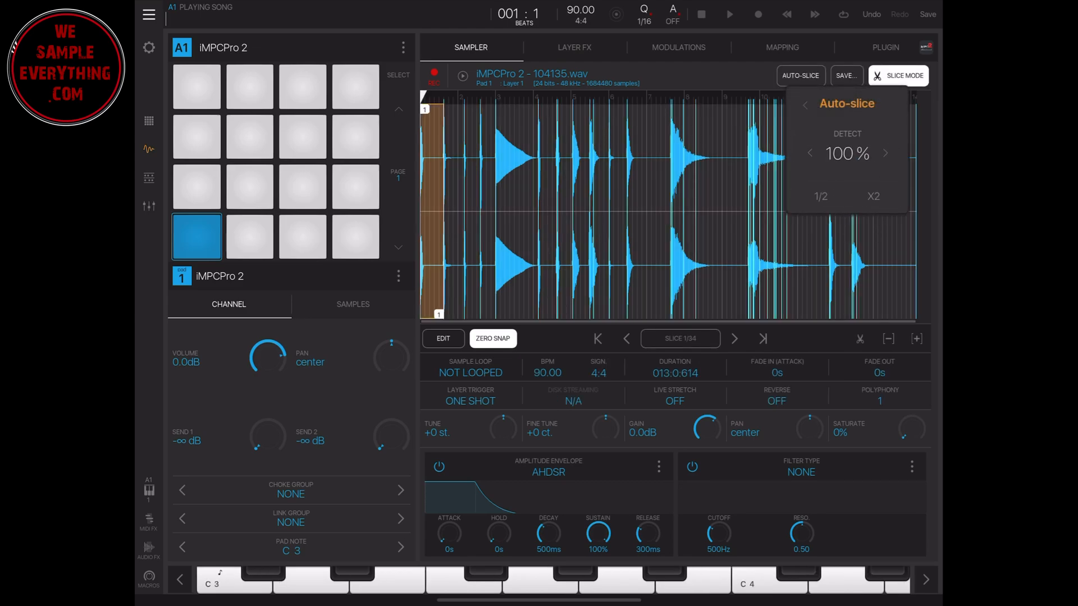
pyautogui.click(802, 104)
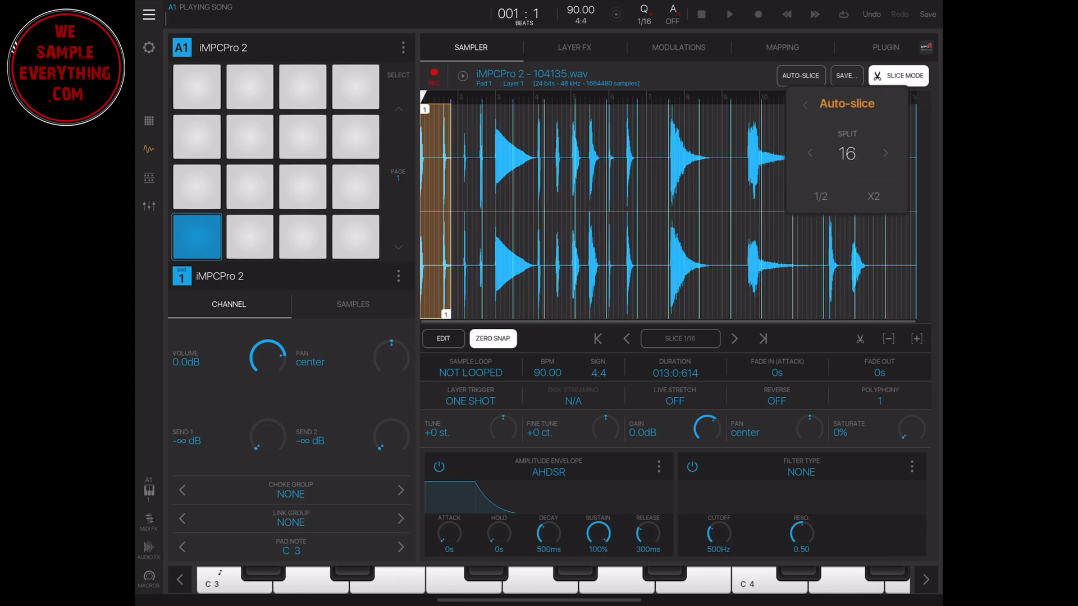
pyautogui.click(809, 152)
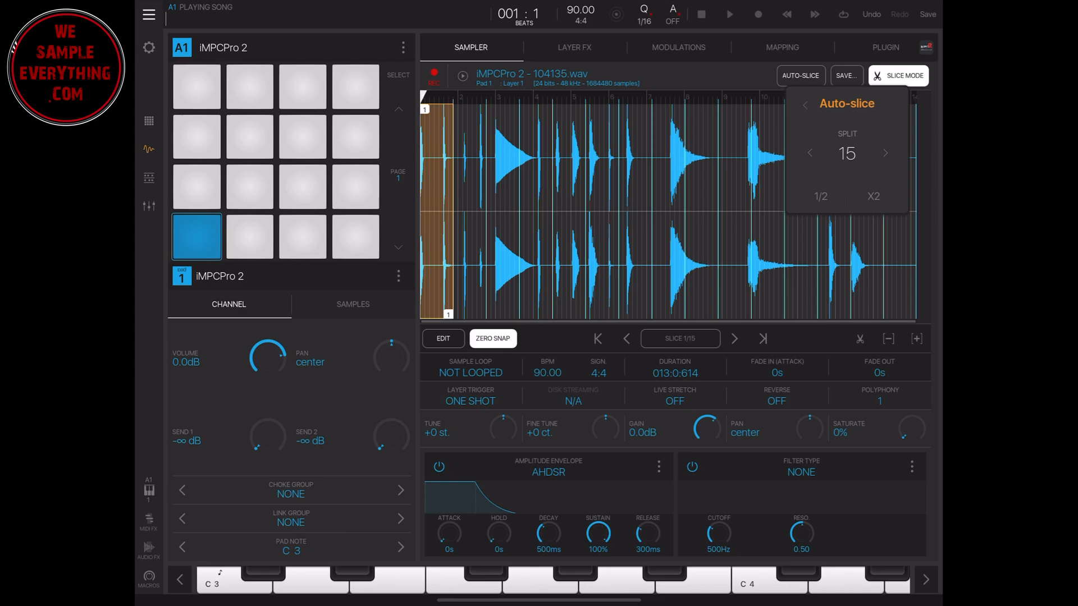
pyautogui.click(884, 153)
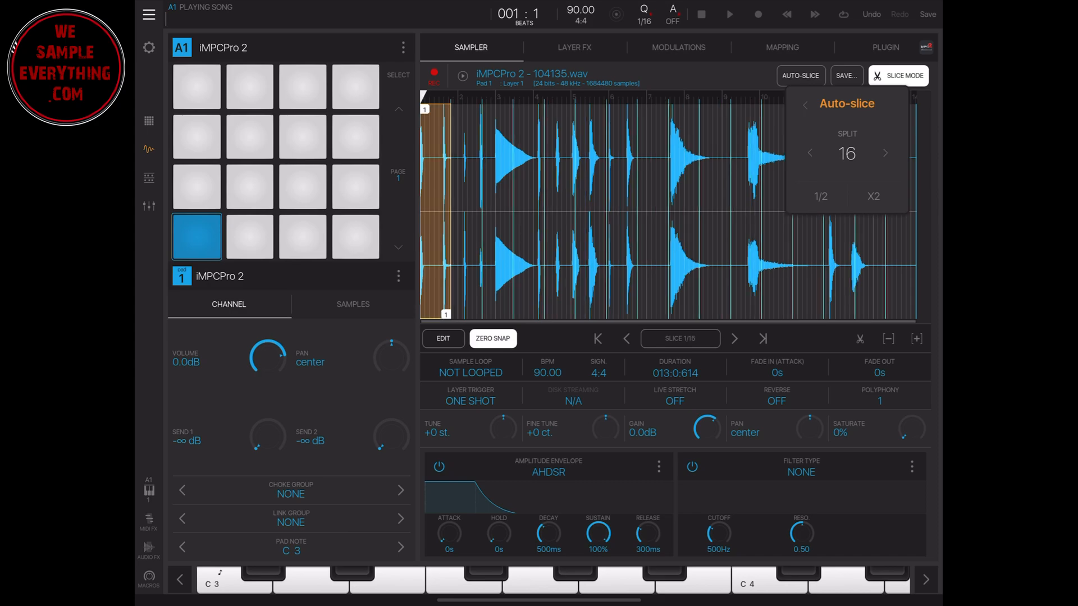
pyautogui.click(809, 152)
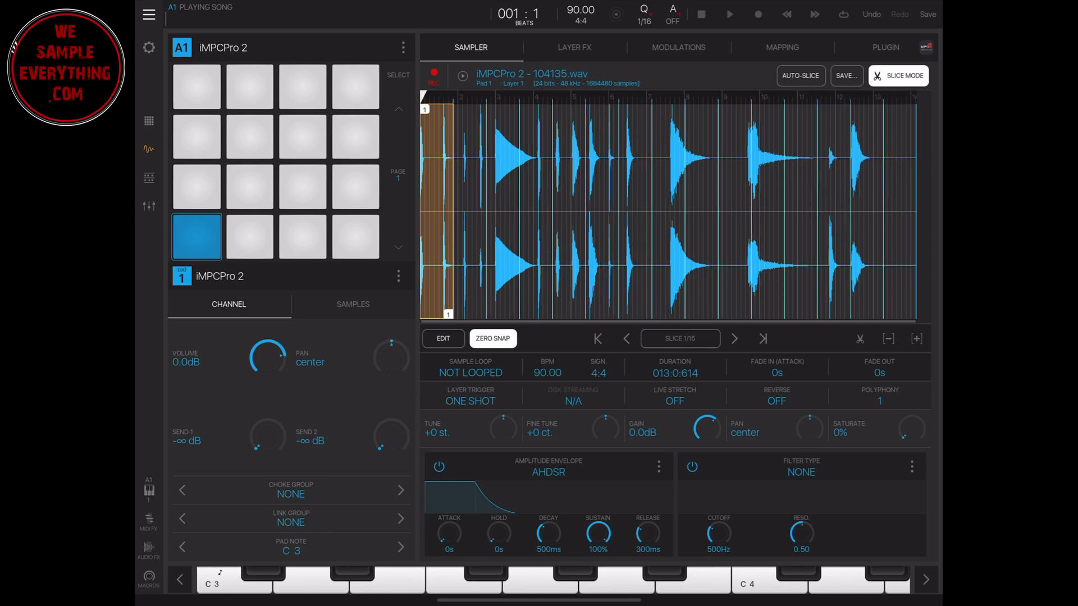
# Review the slices in Slice Mode, export them to separate pads and show the pads view.
pyautogui.click(492, 338)
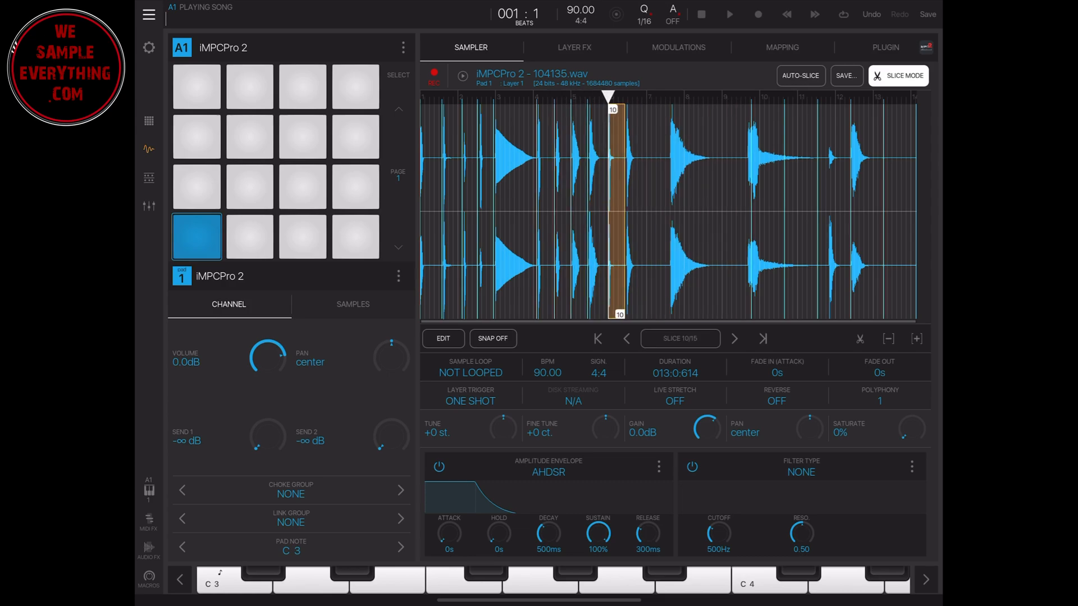
pyautogui.click(762, 338)
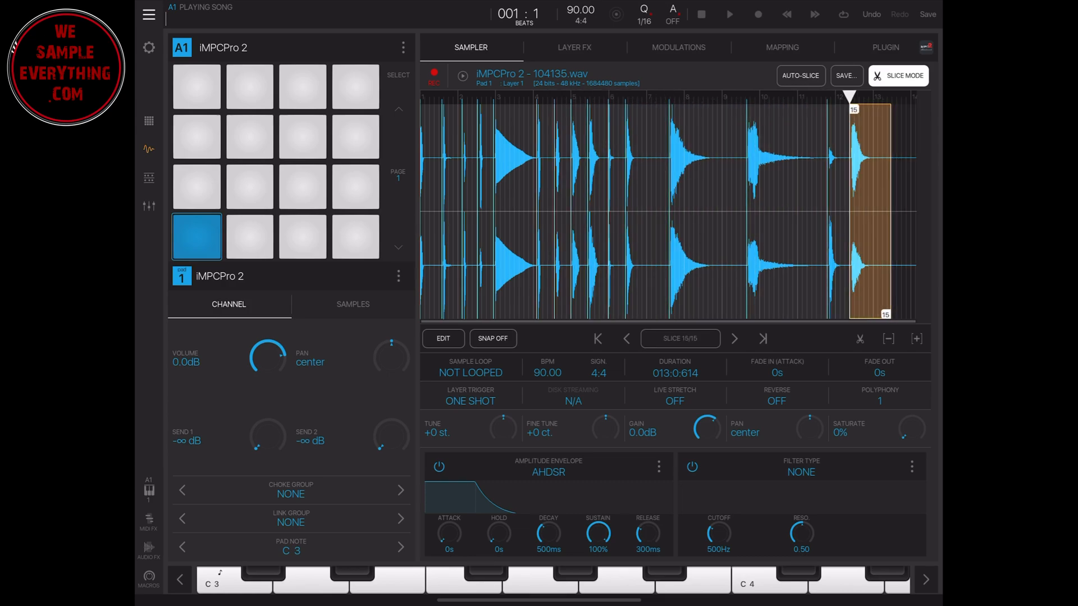
pyautogui.click(442, 338)
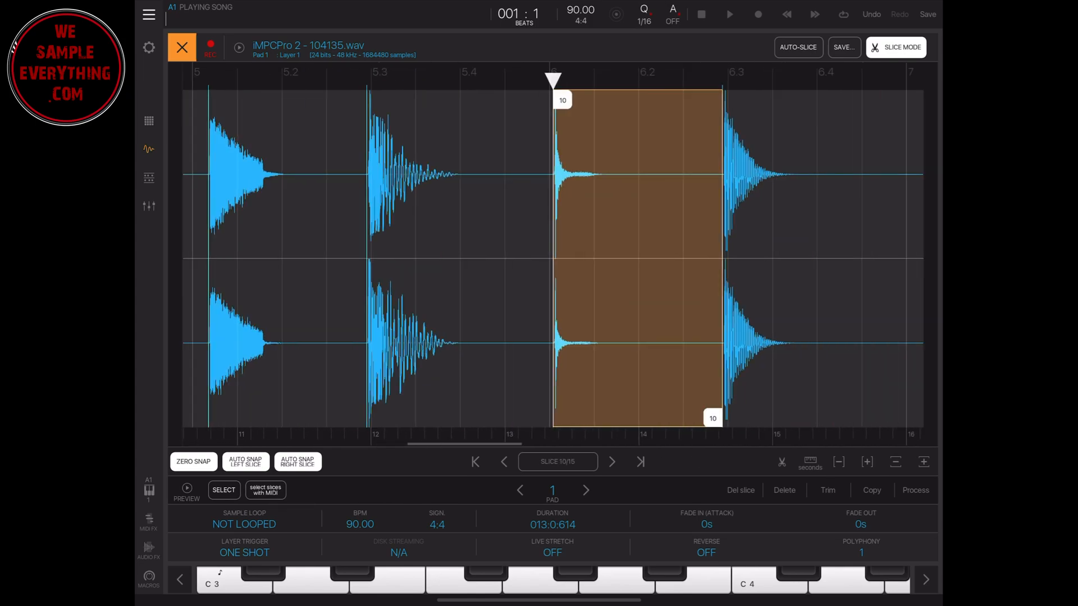
pyautogui.click(843, 47)
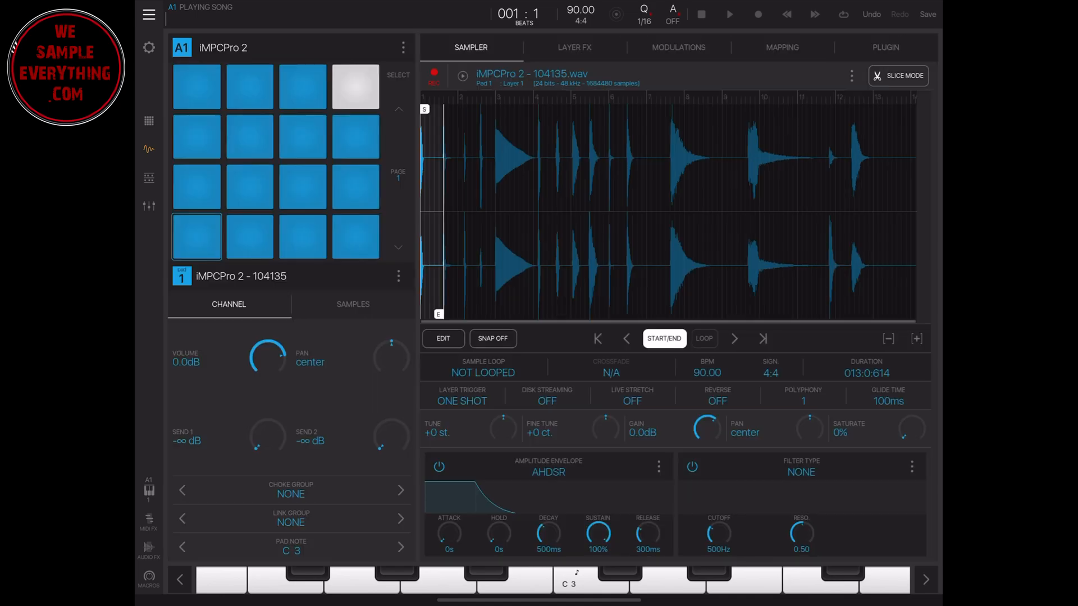
pyautogui.click(148, 121)
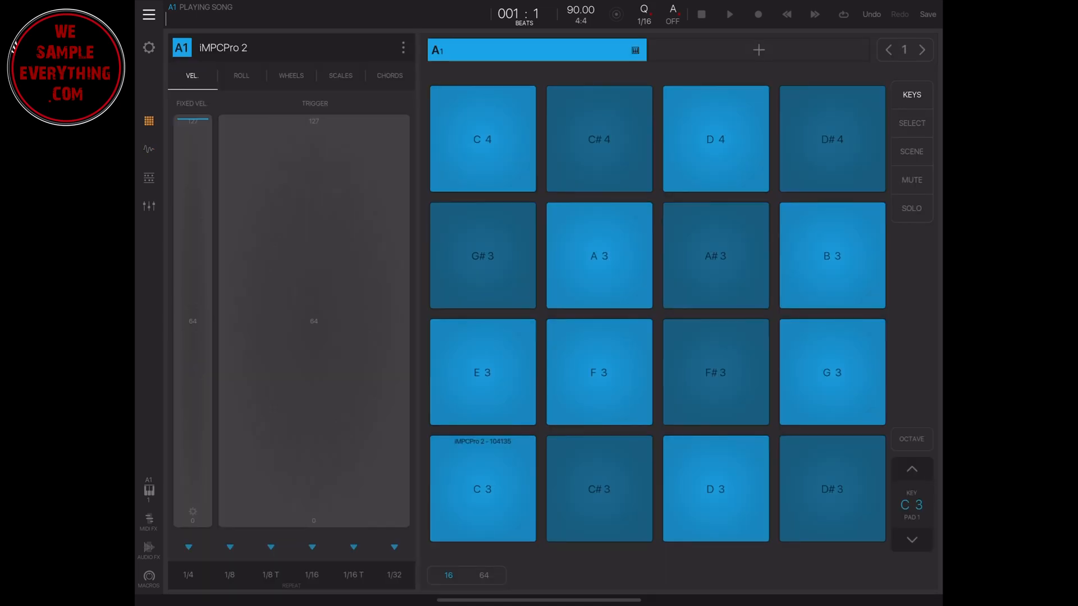
# Show sample labels on the pads and audition the slices on A1.6, A1.10 and A1.13.
pyautogui.click(910, 94)
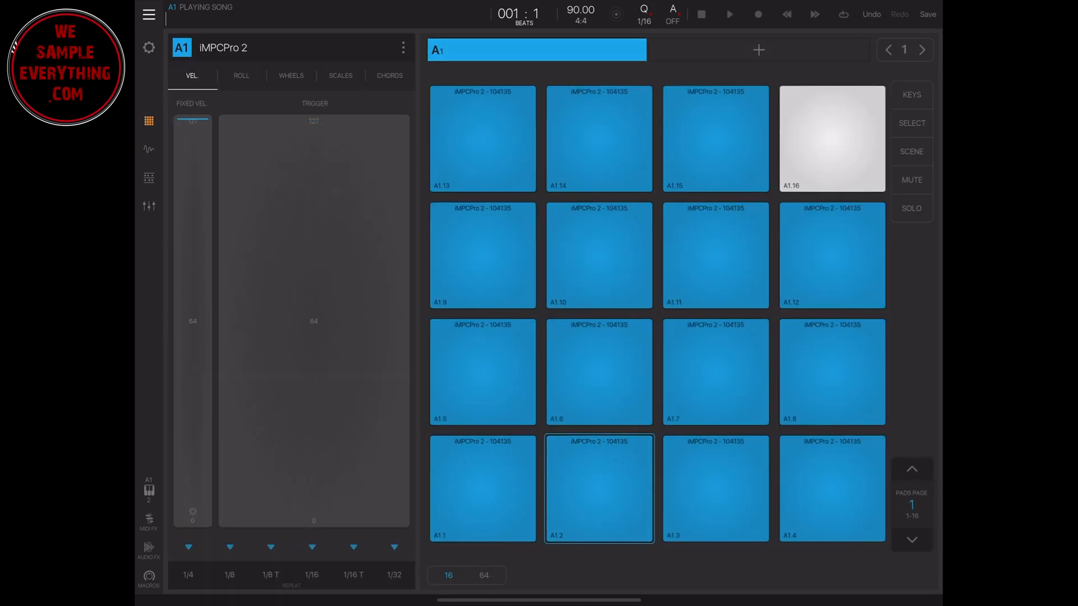
pyautogui.click(598, 371)
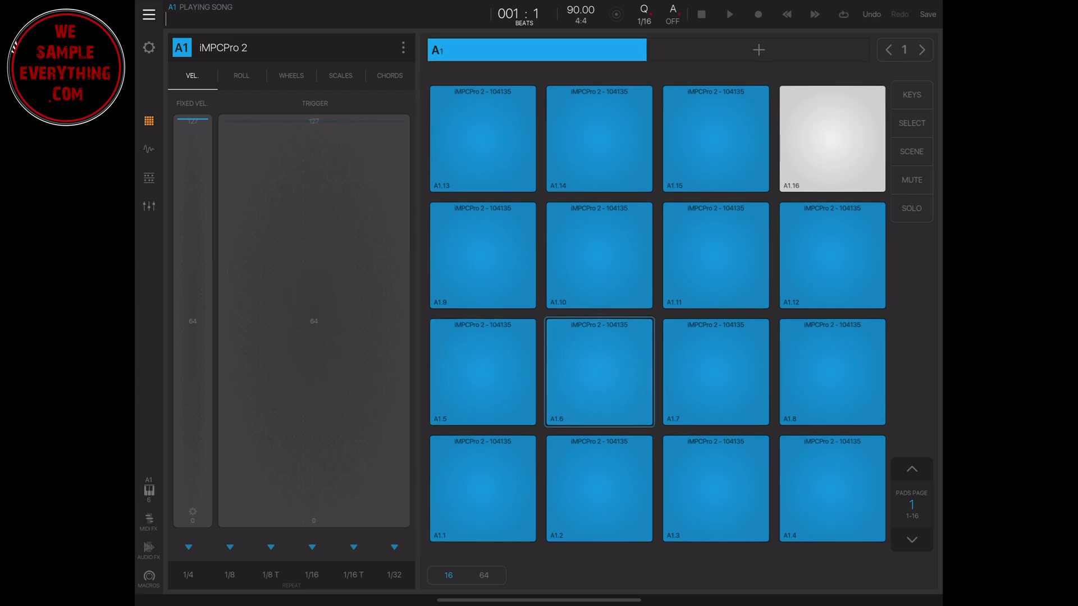
pyautogui.click(598, 255)
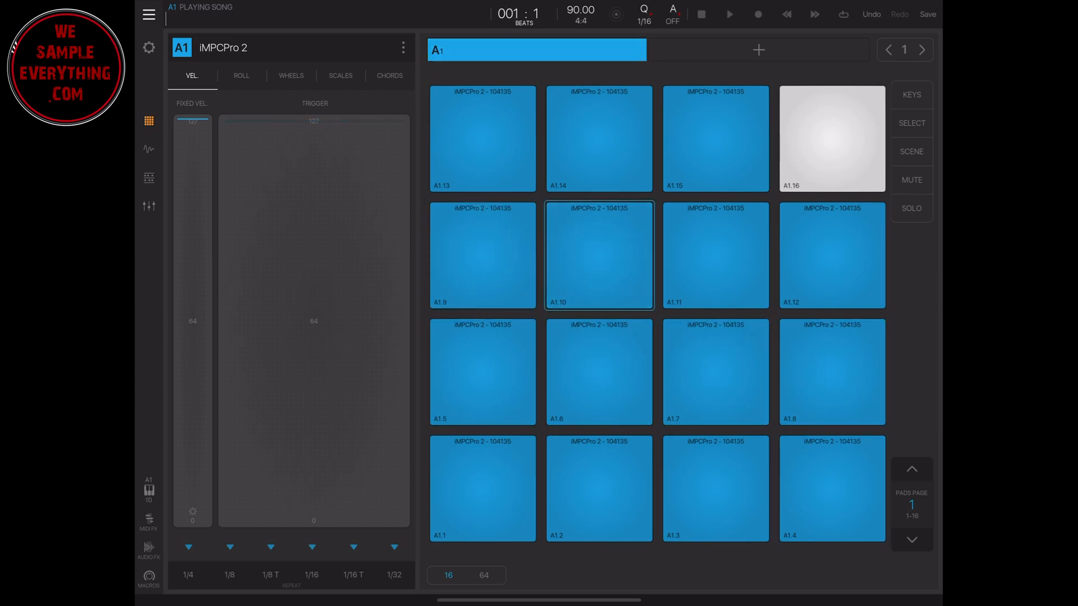
pyautogui.click(481, 138)
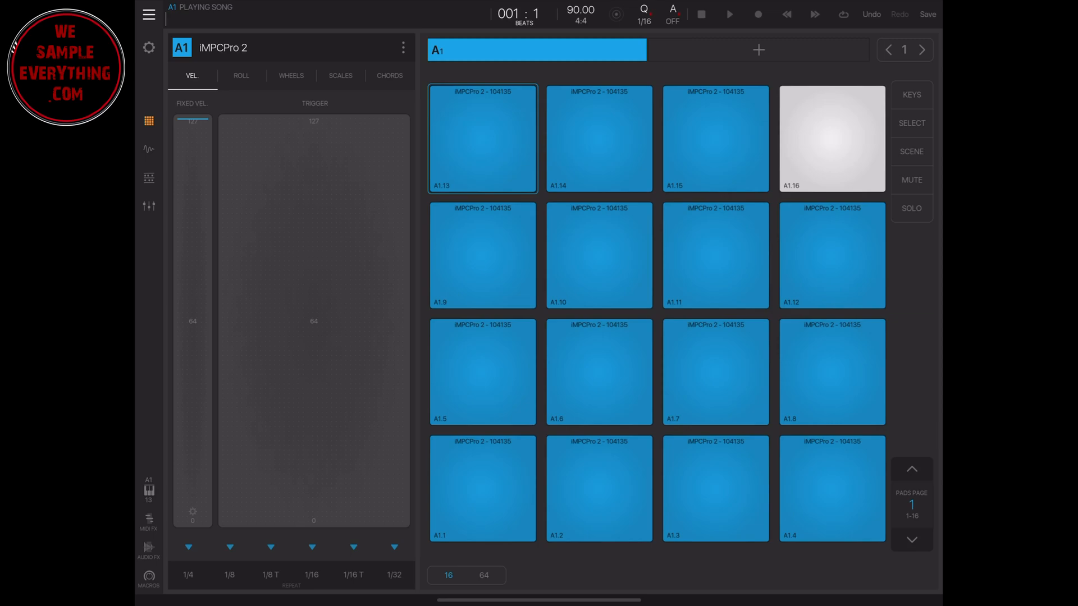
pyautogui.click(148, 14)
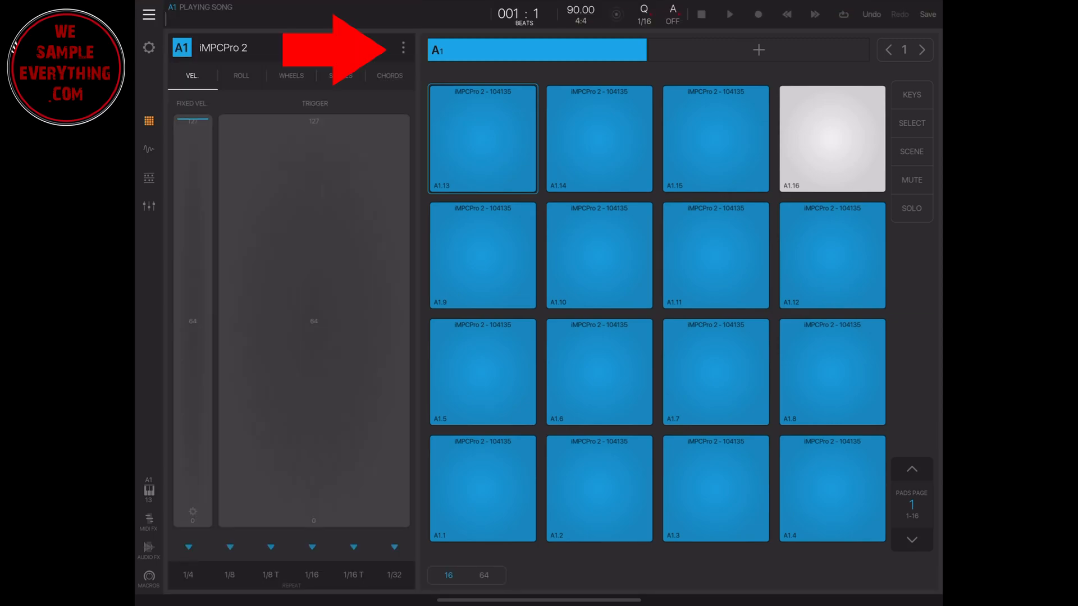
# Save bank A1 as preset 'iMPCPro 2 arab slam kit' with samples copied, then show the track list.
pyautogui.click(402, 47)
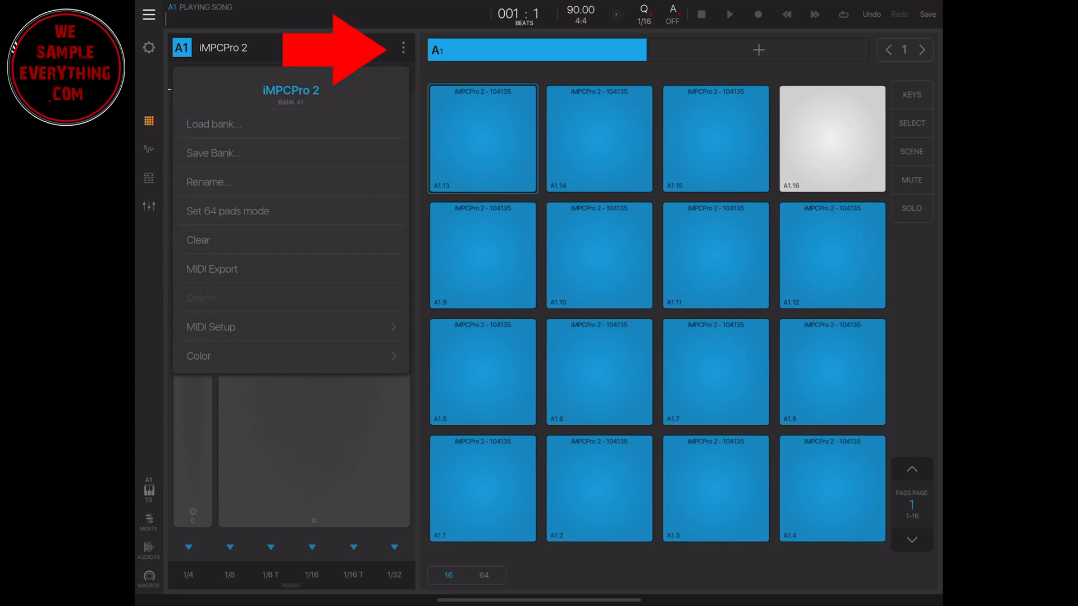
pyautogui.click(213, 153)
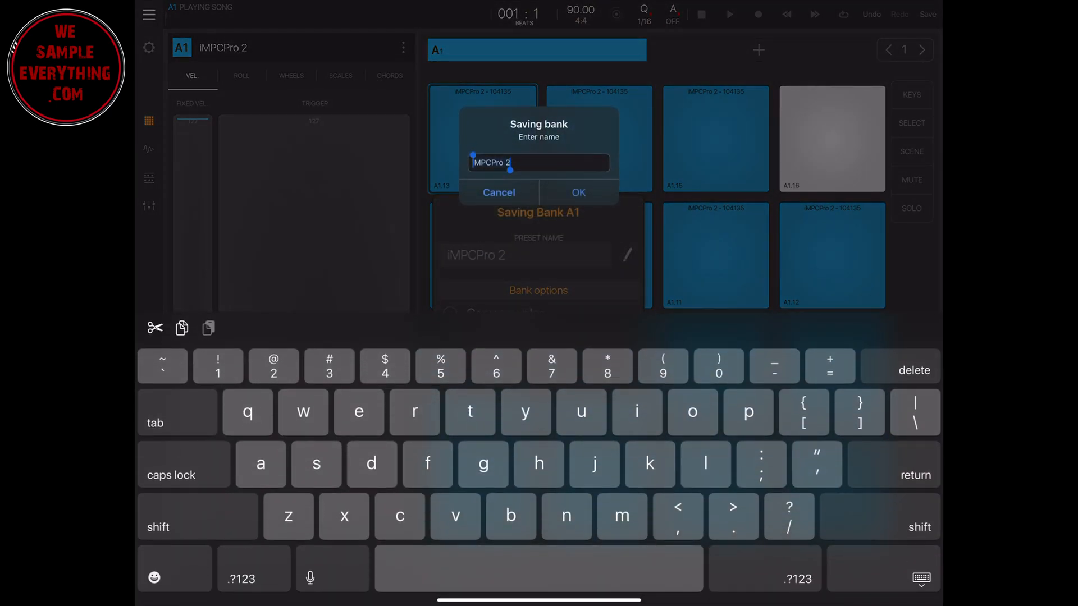
pyautogui.write('arab slam kit')
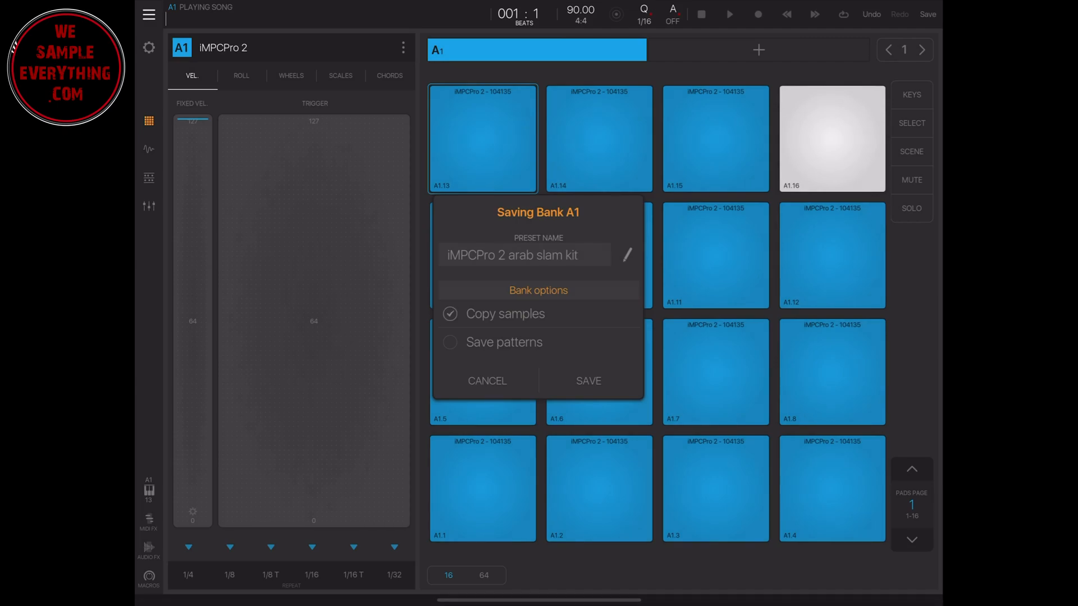
pyautogui.click(587, 380)
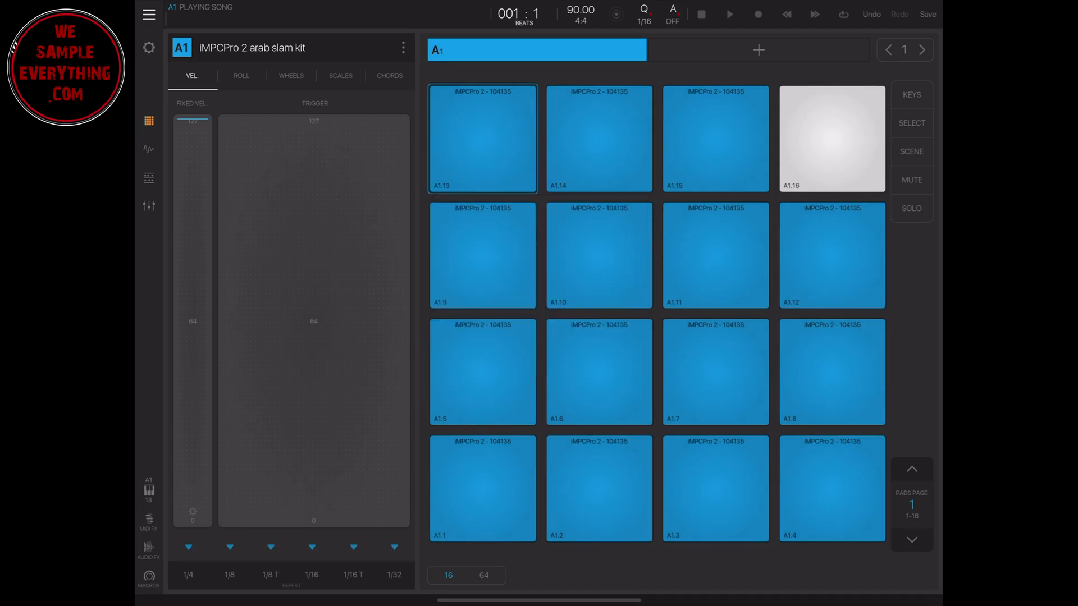
pyautogui.click(148, 178)
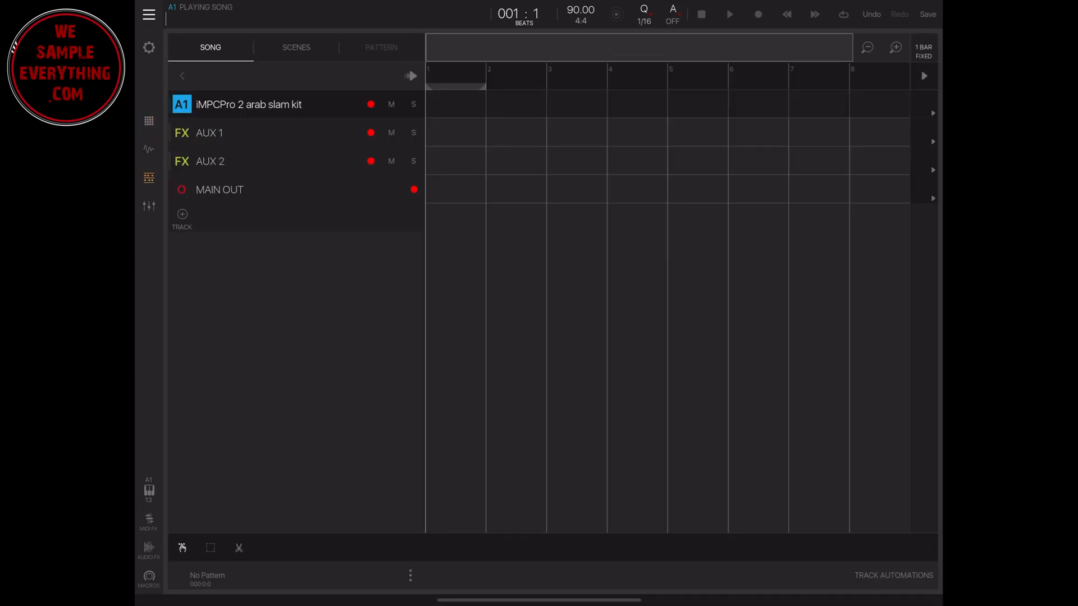
# Create a new empty bank B1 via + Track and choose Load bank… to open the browser.
pyautogui.click(182, 215)
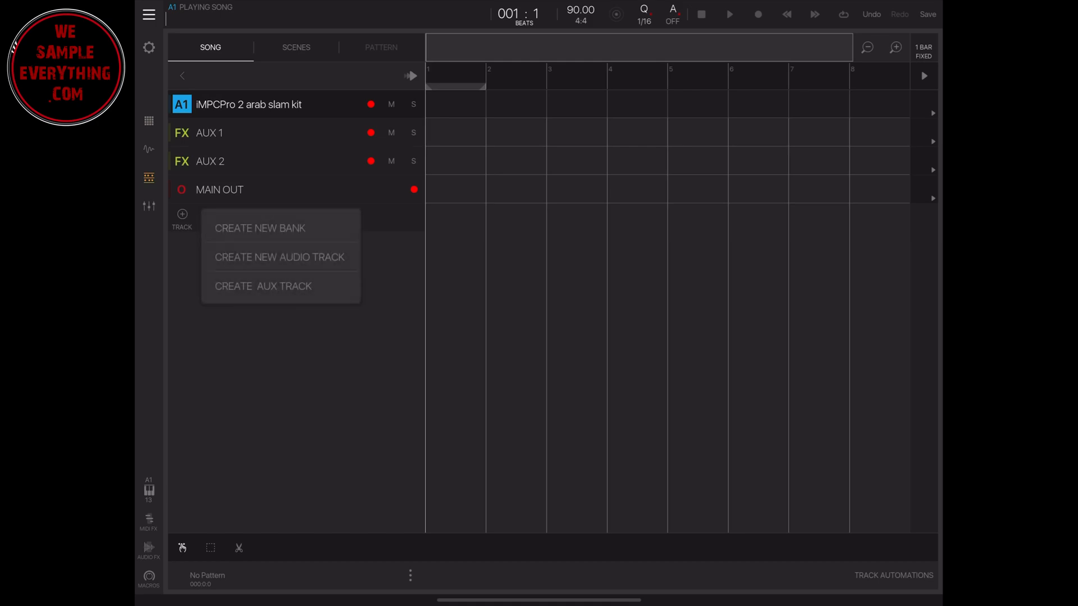
pyautogui.click(260, 228)
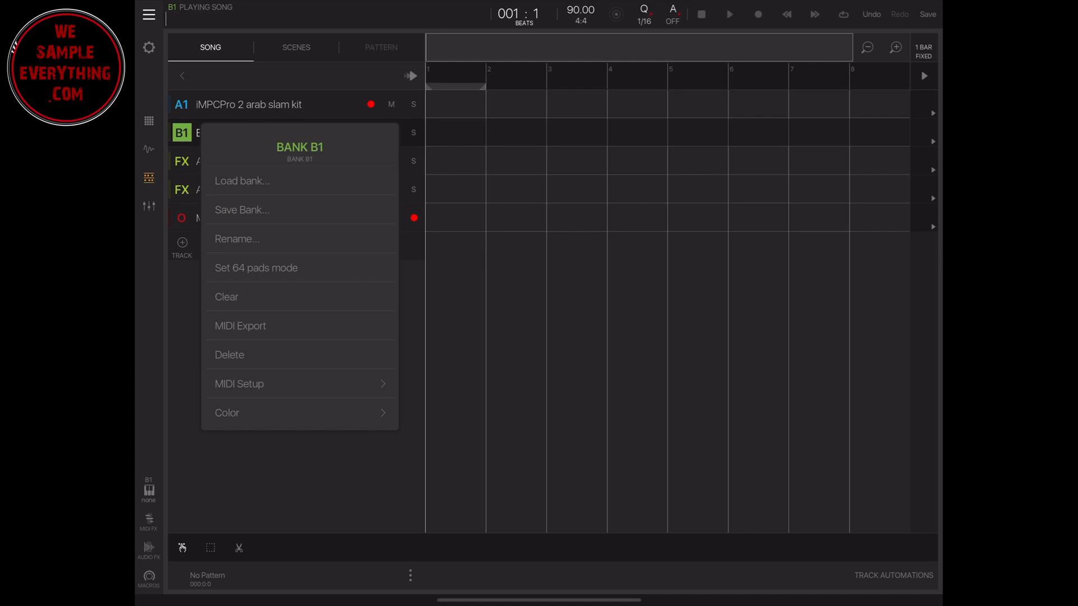
pyautogui.click(242, 181)
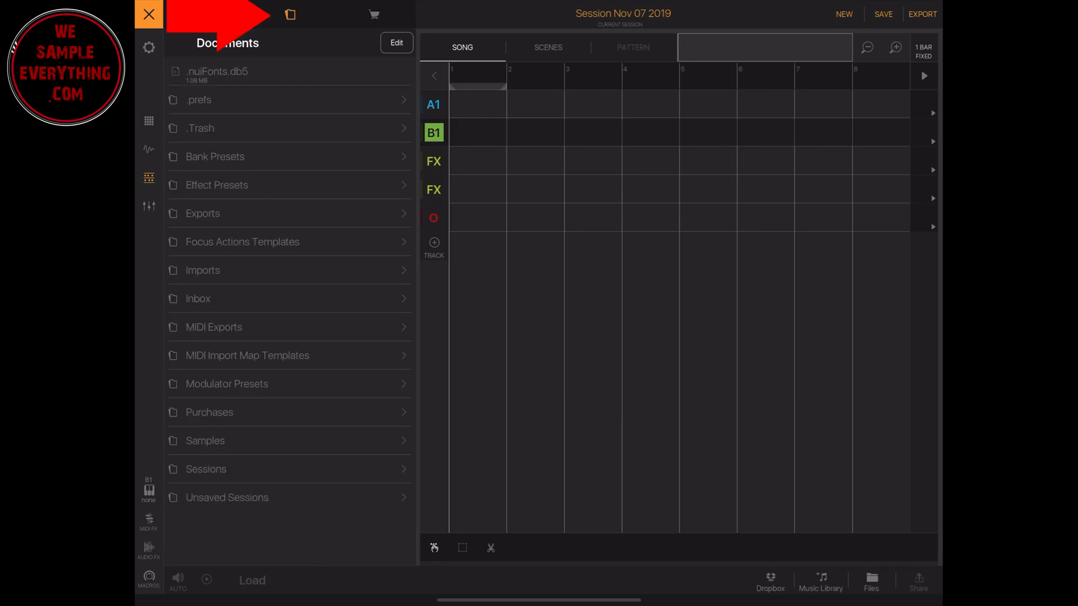
# Load the 'iMPCPro 2 arab slam kit' bank preset from Bank Presets into B1.
pyautogui.click(215, 156)
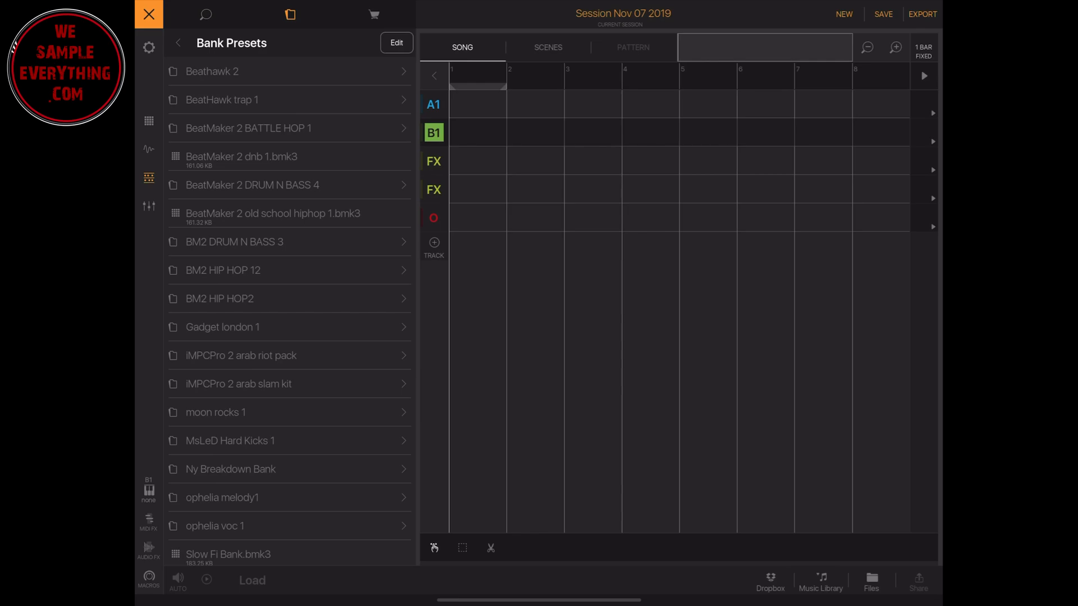
pyautogui.click(241, 383)
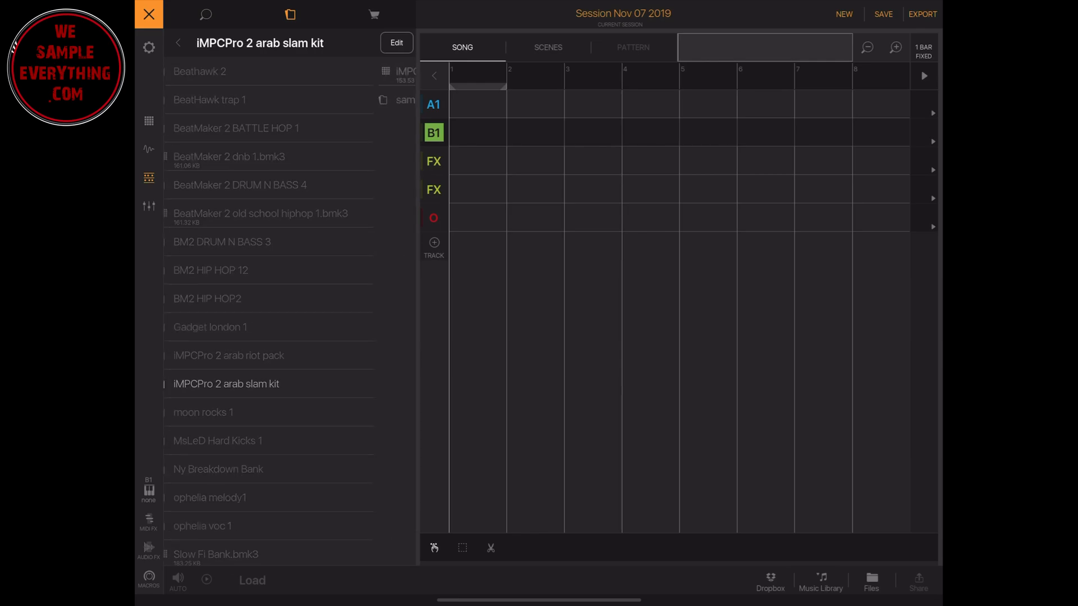
pyautogui.click(226, 383)
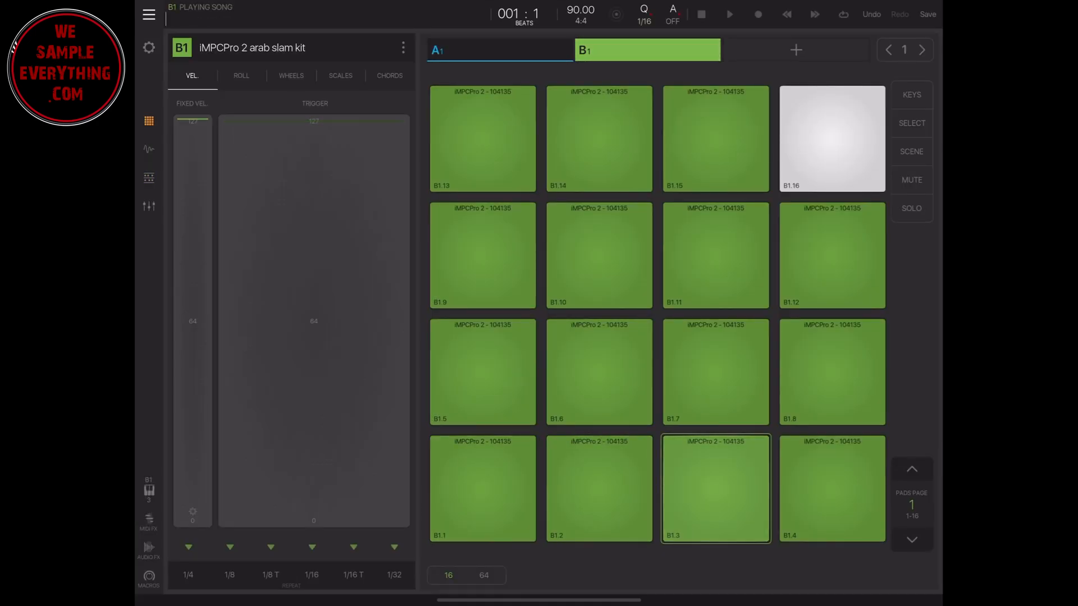
# Browse back up to the Documents folder and close the file browser.
pyautogui.click(481, 371)
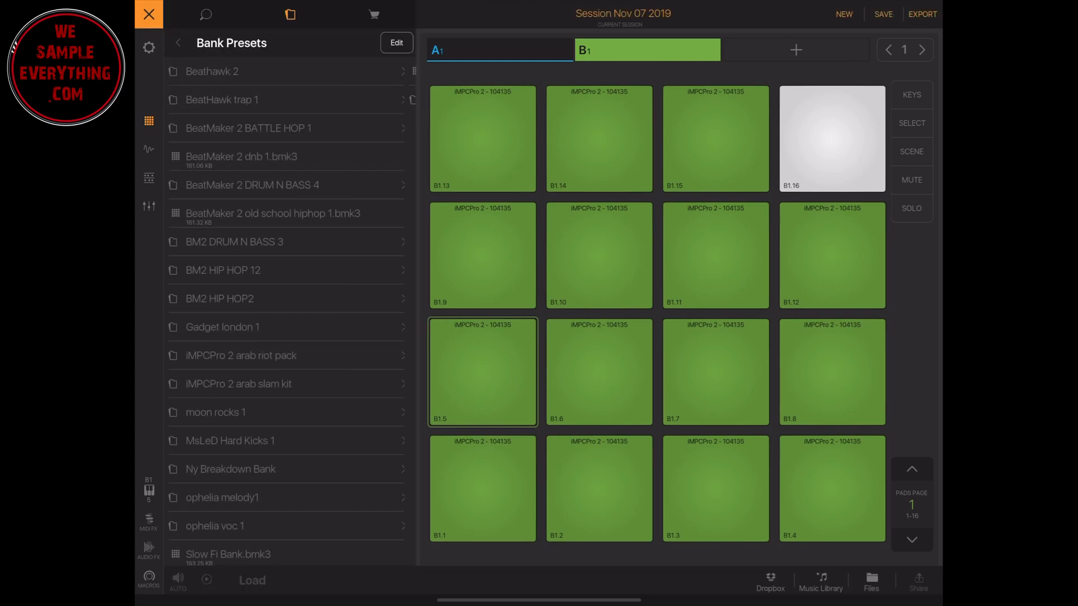
pyautogui.scroll(-3)
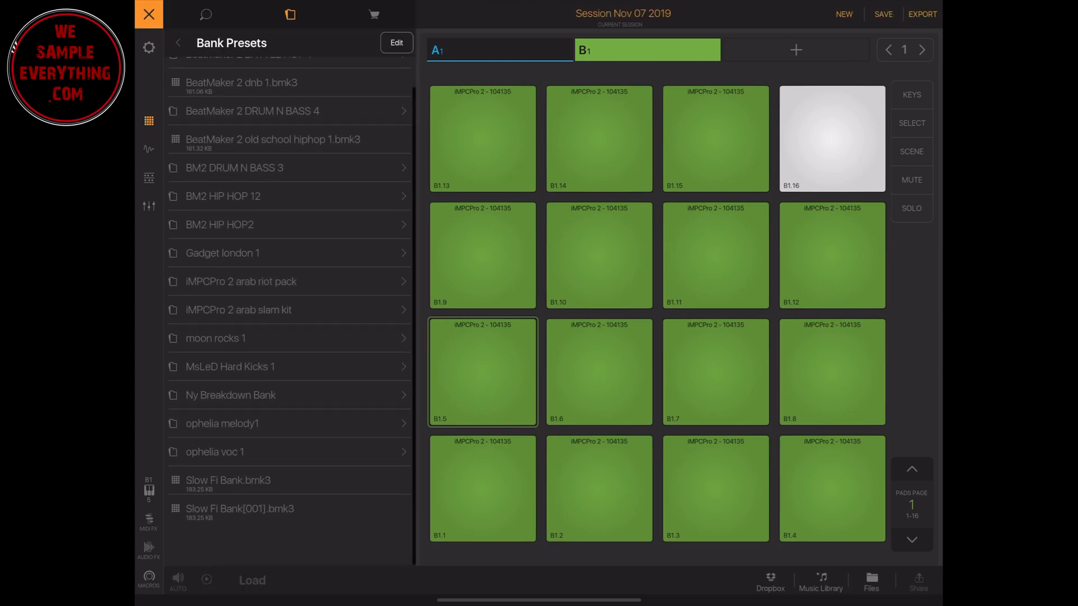
pyautogui.click(178, 42)
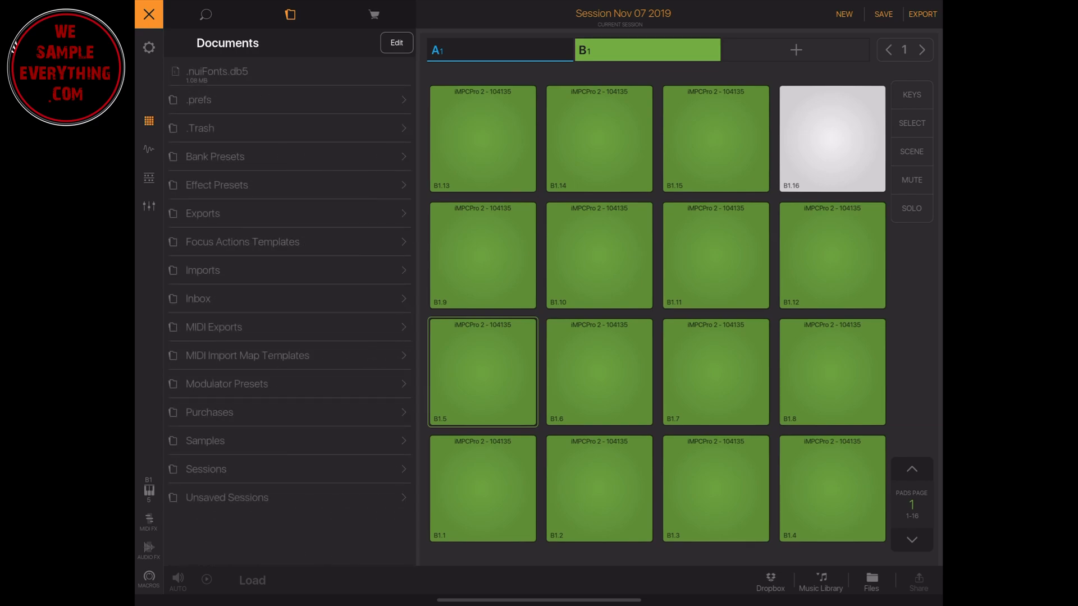
pyautogui.click(148, 13)
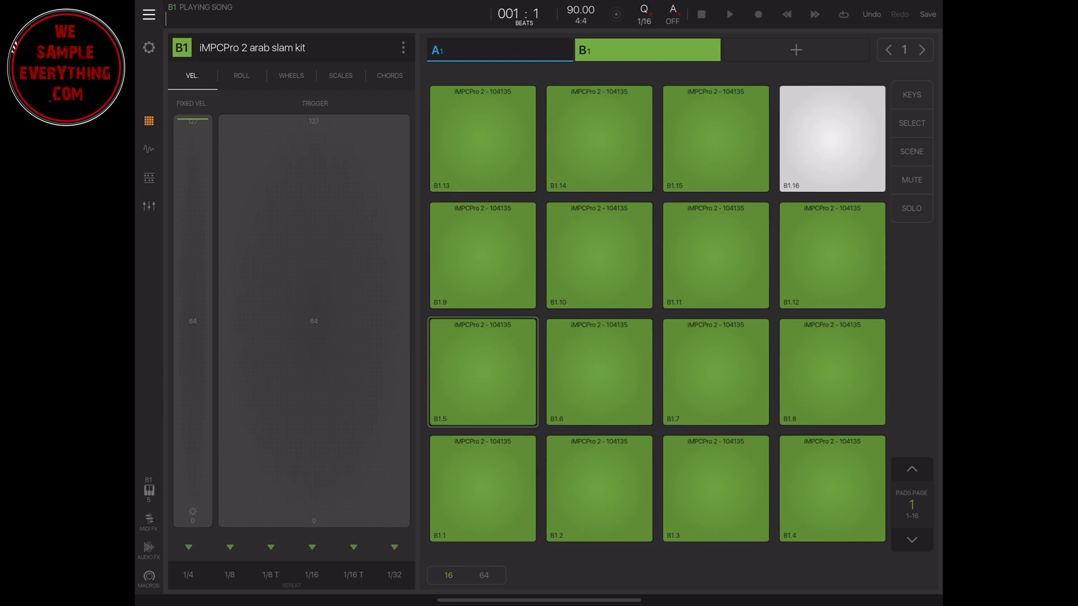